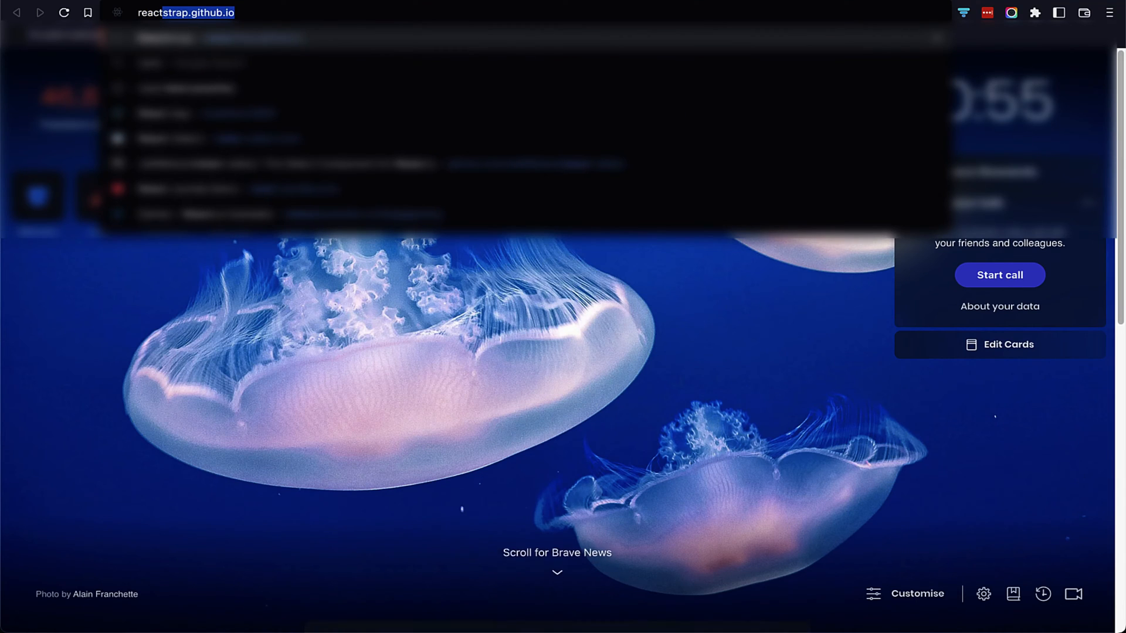
# Step: Search Google for react joyride and open the React Joyride demo site
pyautogui.write('react jouyri')
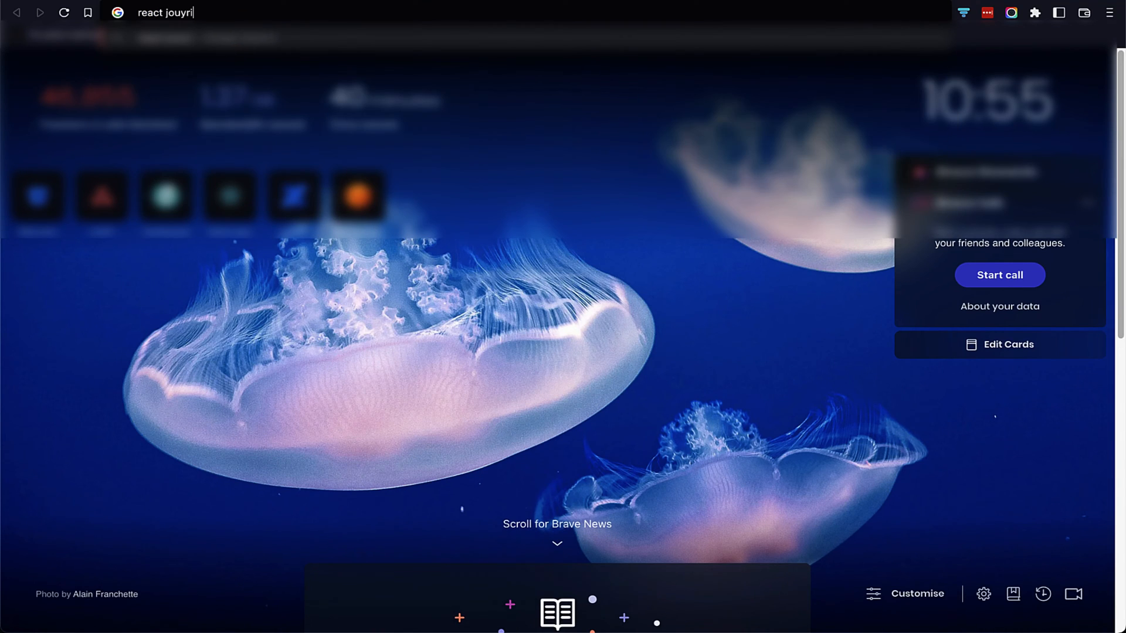
pyautogui.press('Return')
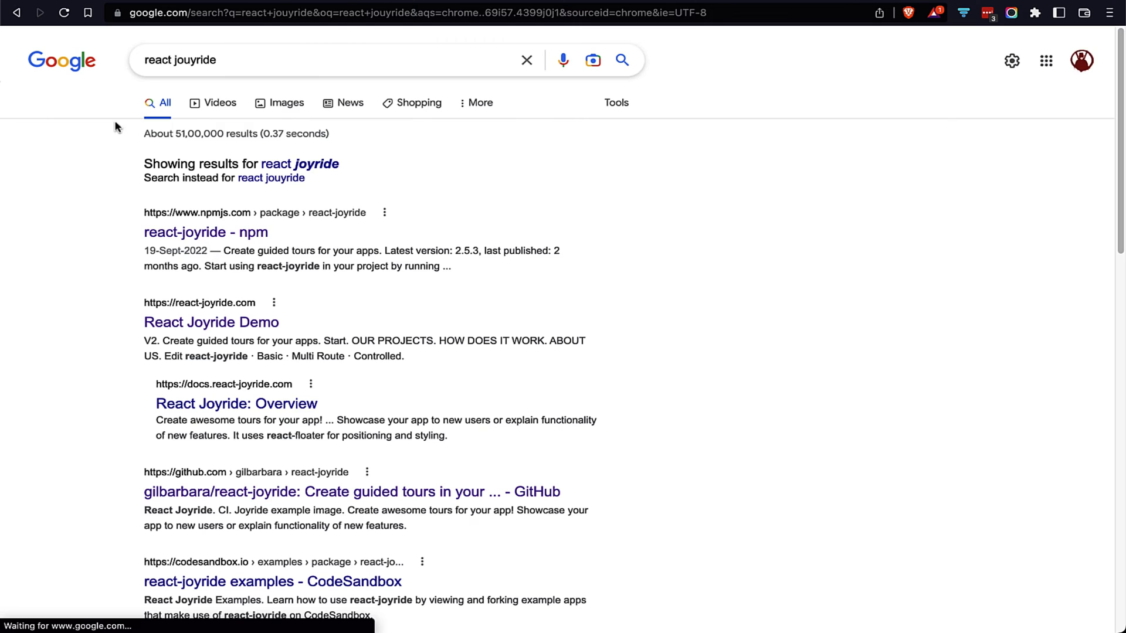
pyautogui.moveTo(244, 342)
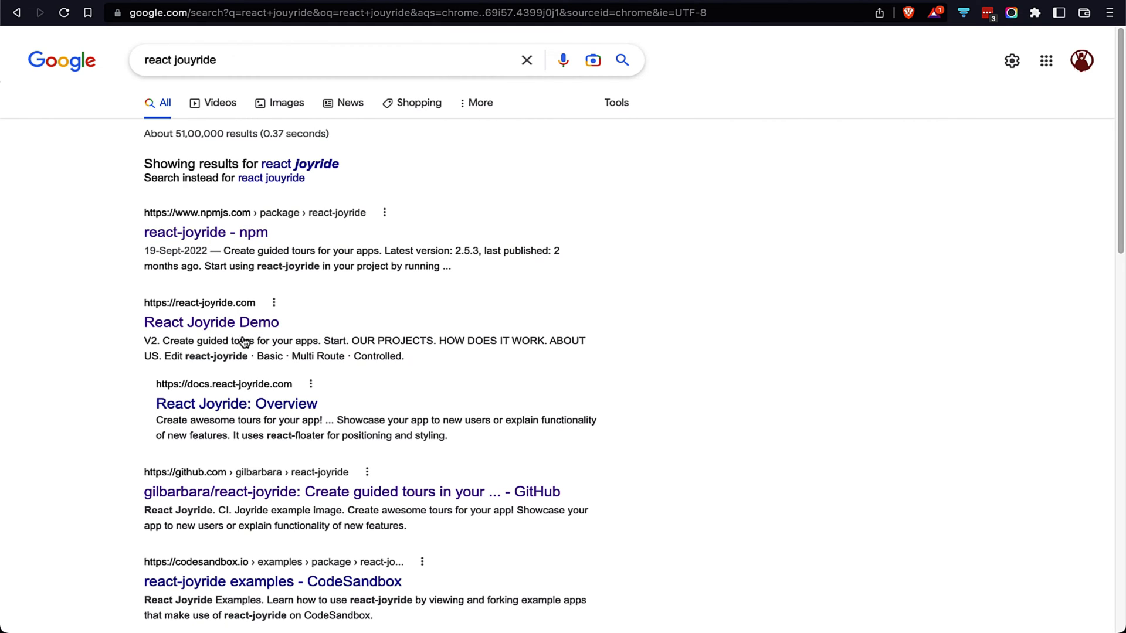
pyautogui.click(211, 322)
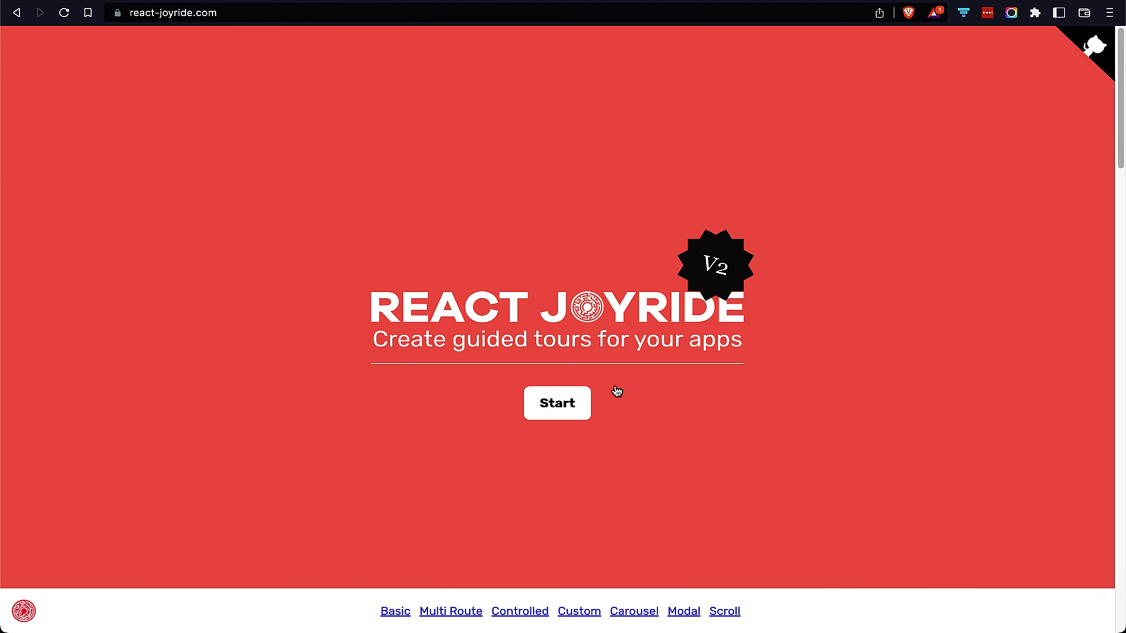
# Step: Start the demo's guided tour and advance through its first couple of steps
pyautogui.click(557, 403)
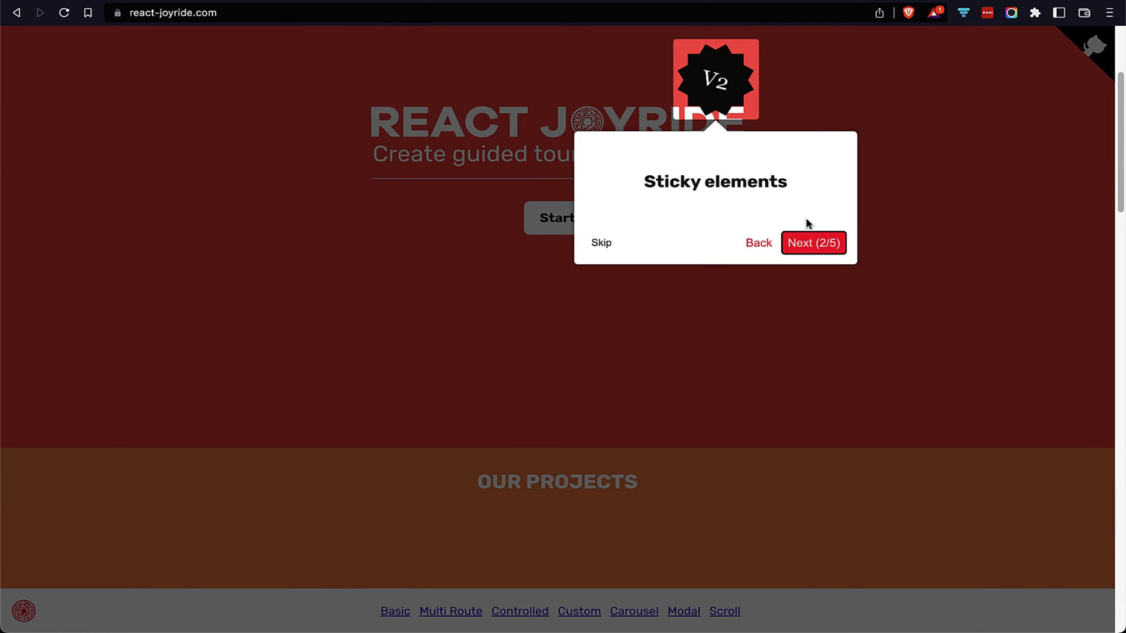
pyautogui.click(812, 243)
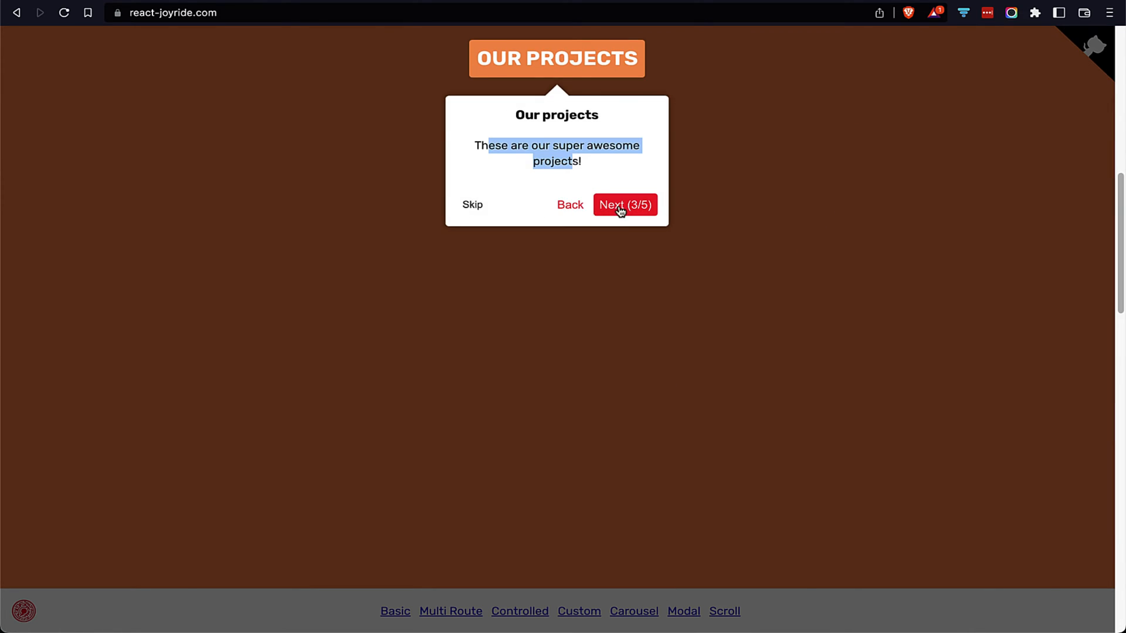
pyautogui.click(624, 205)
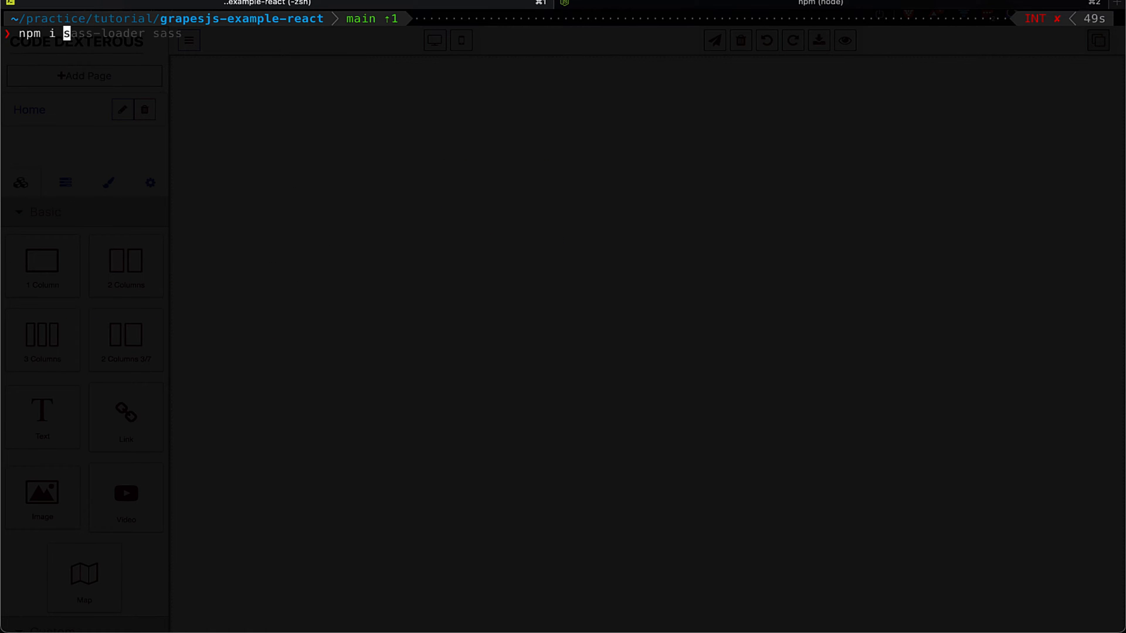
# Step: Install react-joyride with npm, then launch the dev server with npm start
pyautogui.write('react-jo')
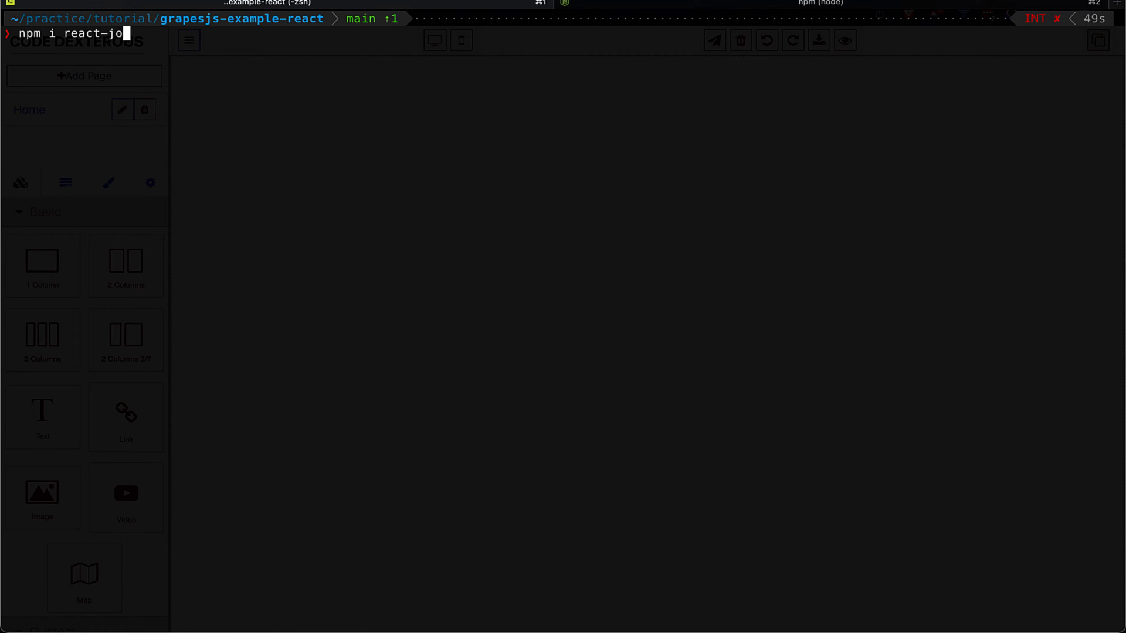
pyautogui.press('Return')
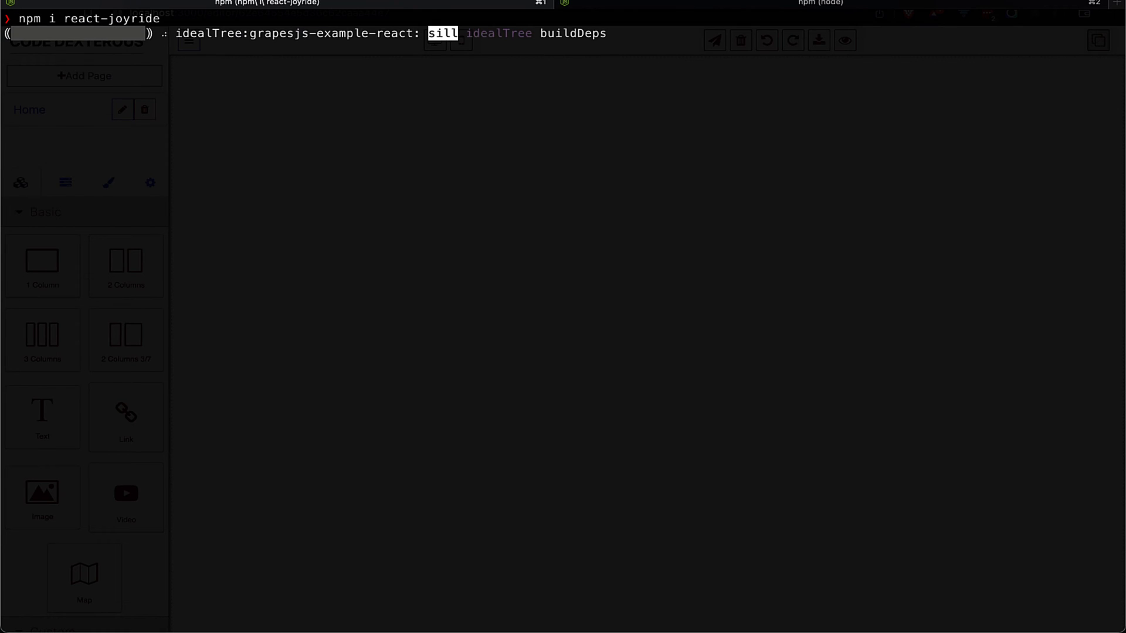
pyautogui.write('npm start')
pyautogui.write('import JoyRid')
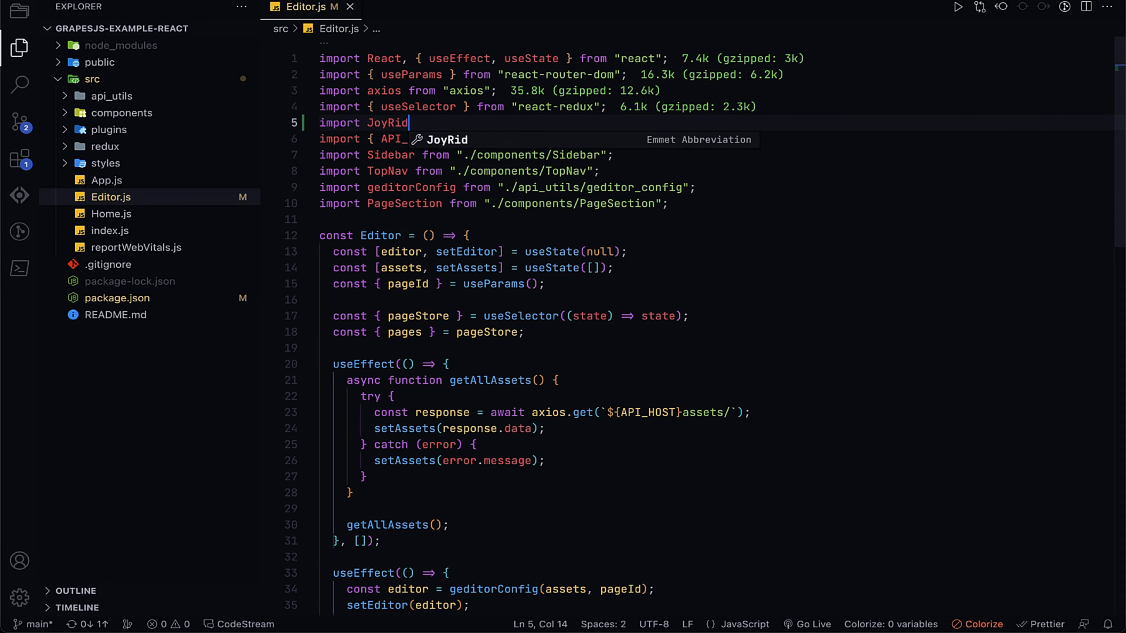
# Step: Add the JoyRide import from "react-joyride" to Editor.js
pyautogui.write('from "react-joyride";')
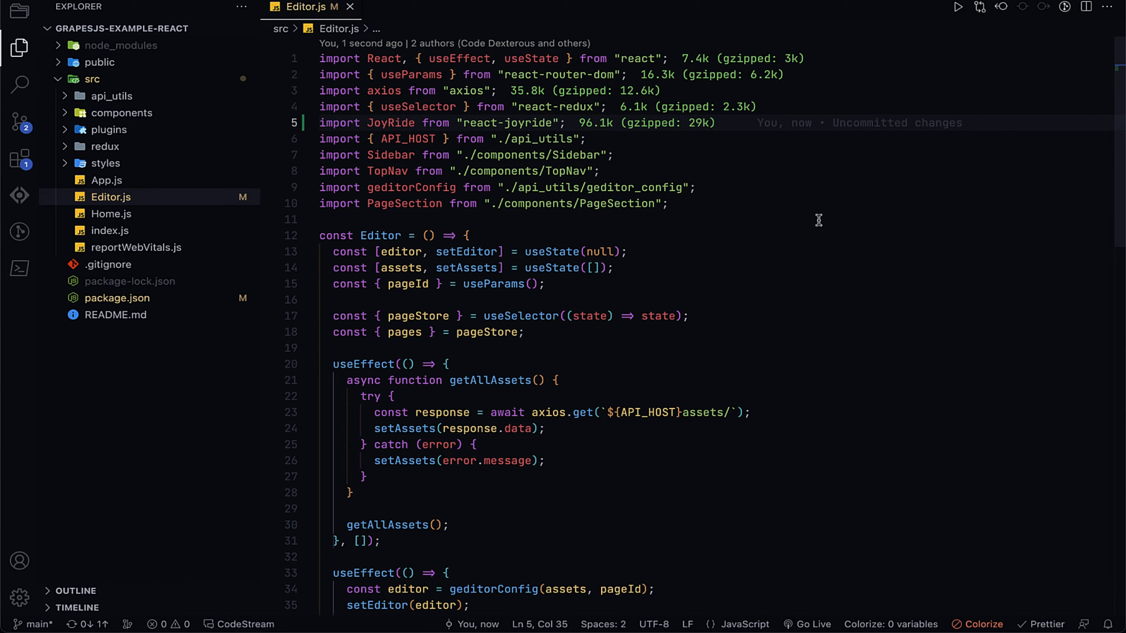
pyautogui.scroll(-3)
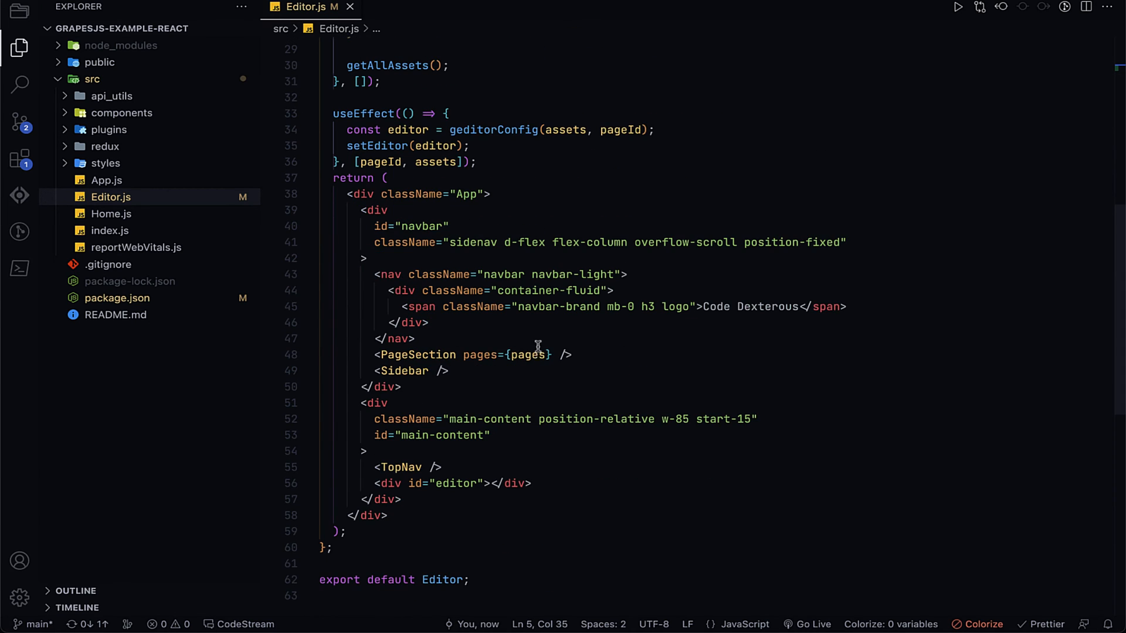
pyautogui.click(388, 386)
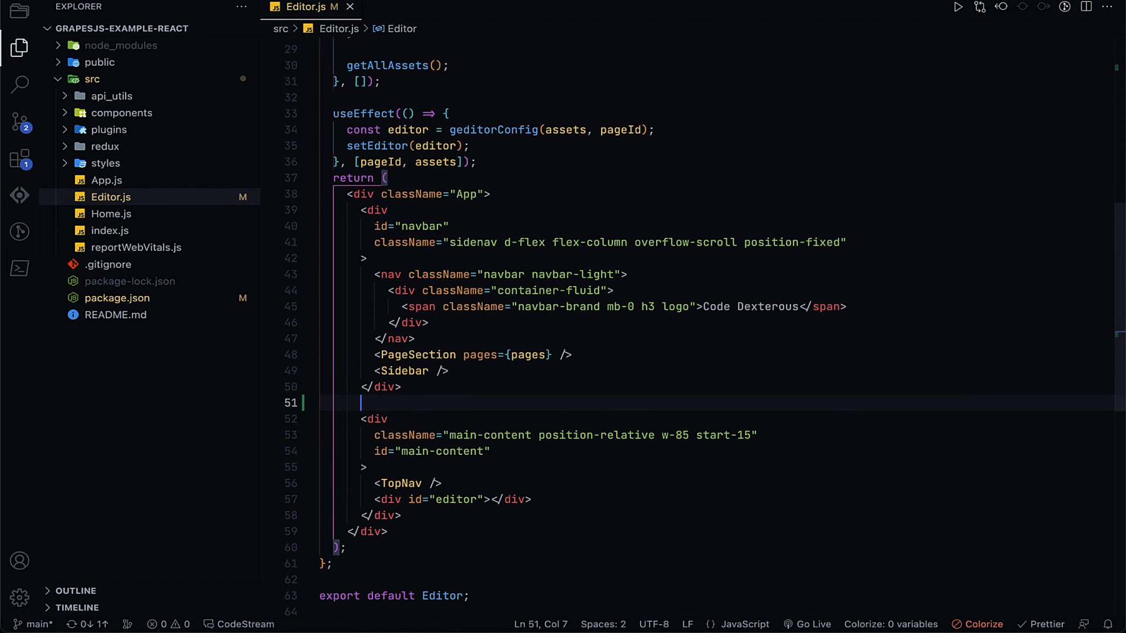
# Step: Render <JoyRide /> after the sidebar with continuous, hideCloseButton, showProgress and steps={[]} props
pyautogui.write('<JoyRide')
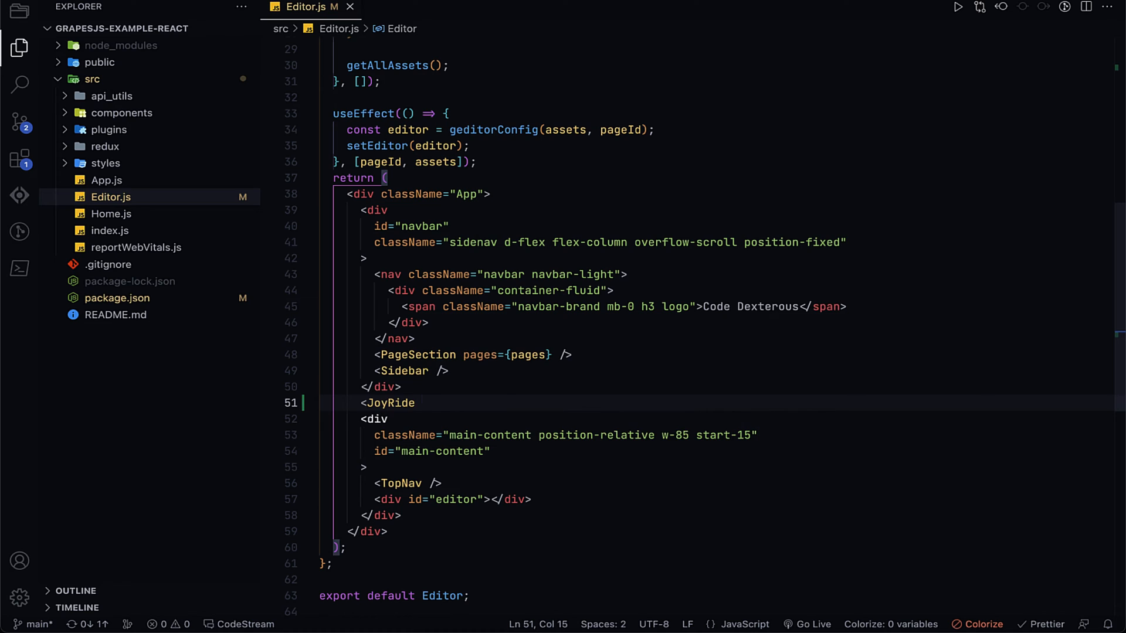
pyautogui.write('/>')
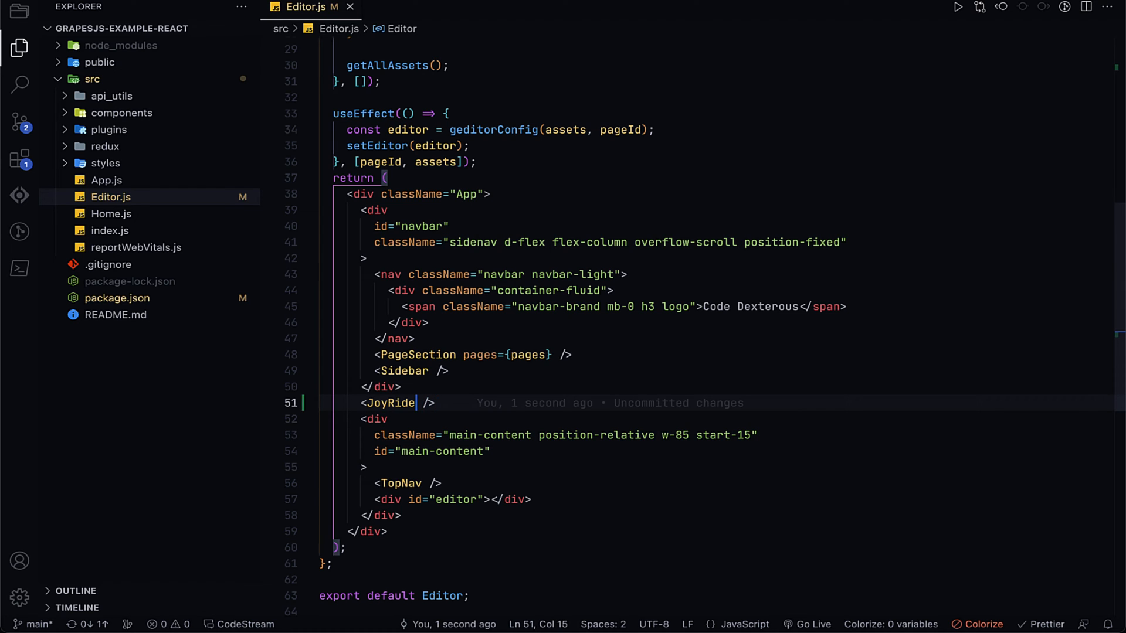
pyautogui.write('continuous')
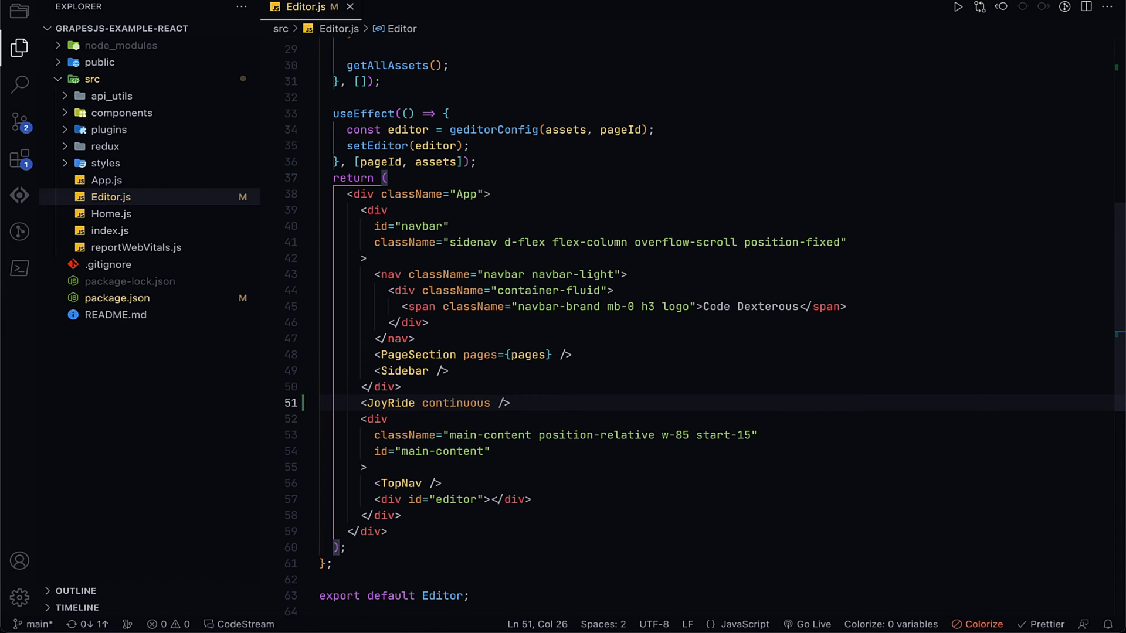
pyautogui.write('hid')
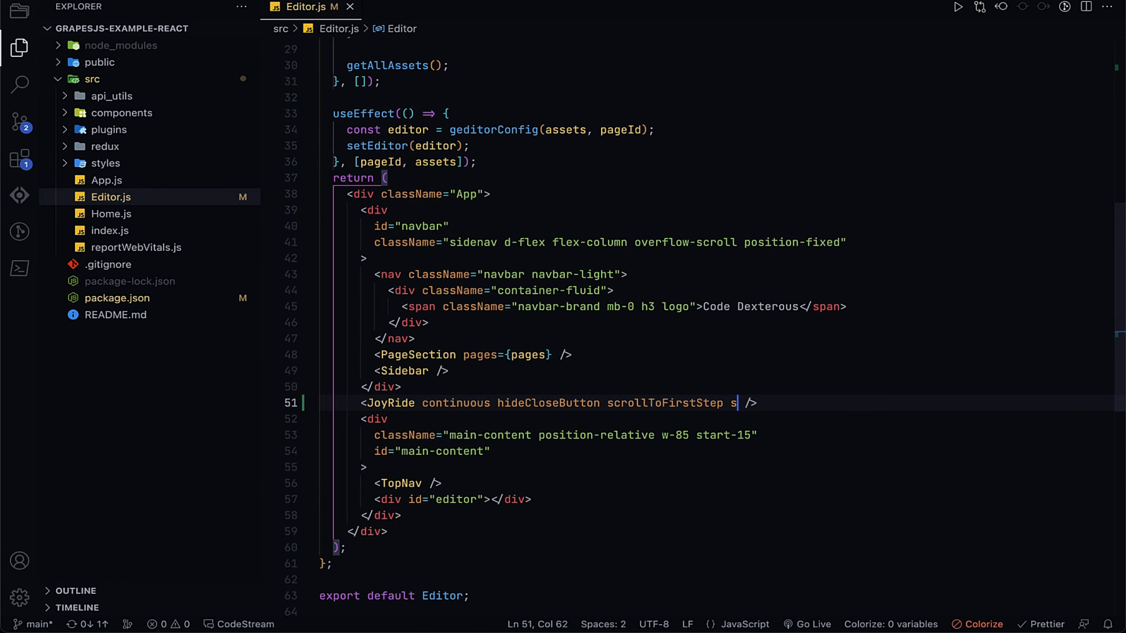
pyautogui.write('howProgress')
pyautogui.write('showSkipButton')
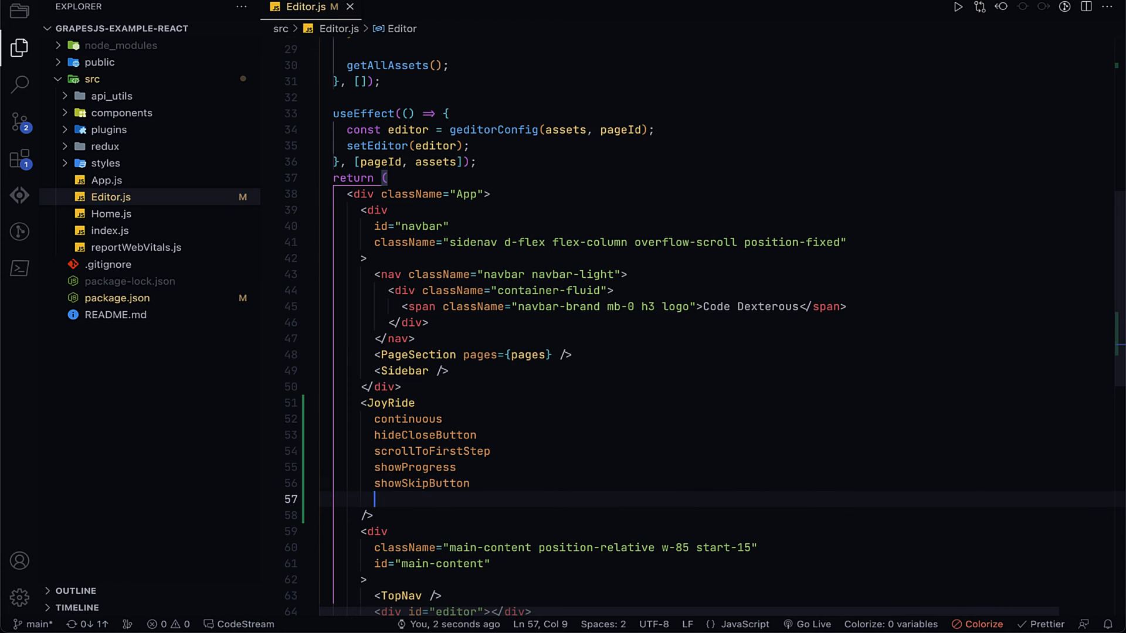
pyautogui.write('steps={[]}')
pyautogui.write('expor')
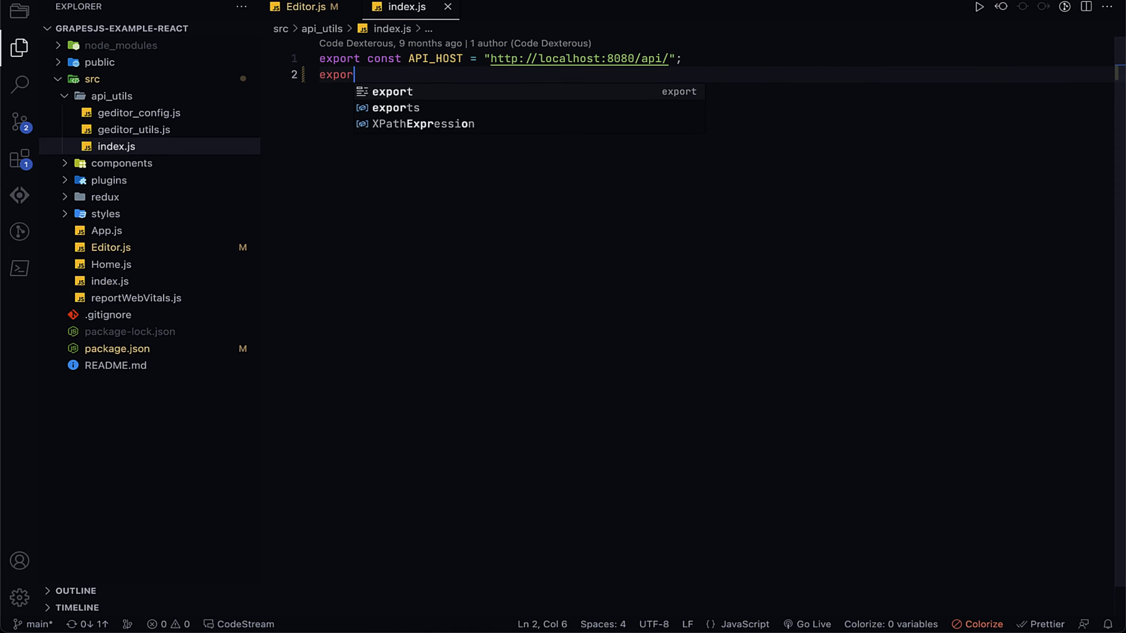
# Step: Export a steps array whose first entry has empty title, content, target and placement fields
pyautogui.write('const steps = [')
pyautogui.write('{title:"')
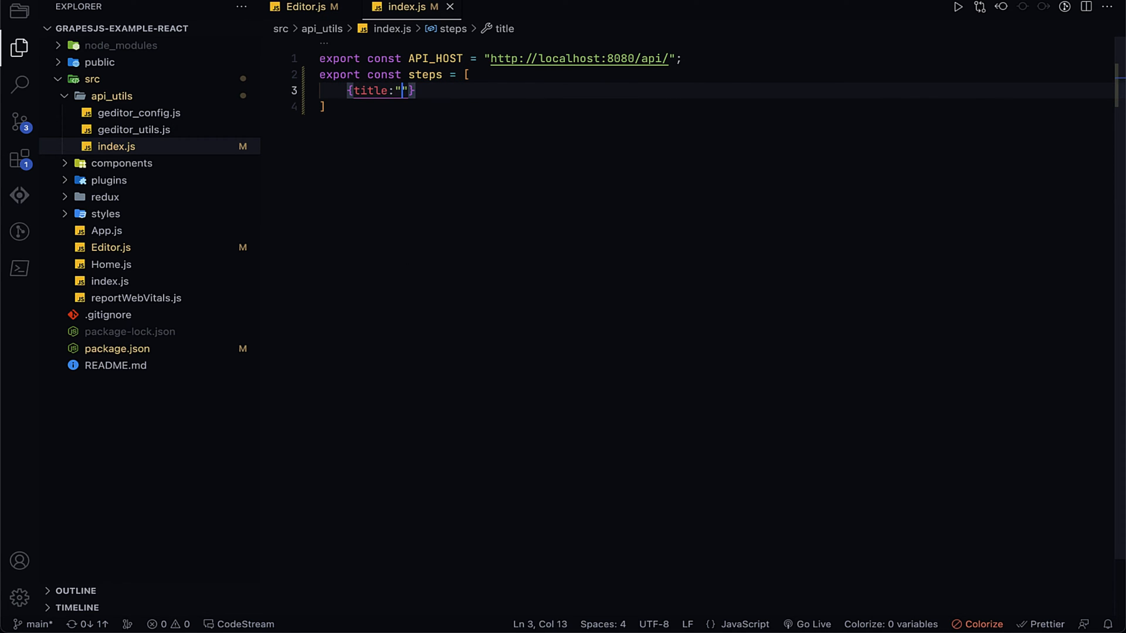
pyautogui.write(', content:""')
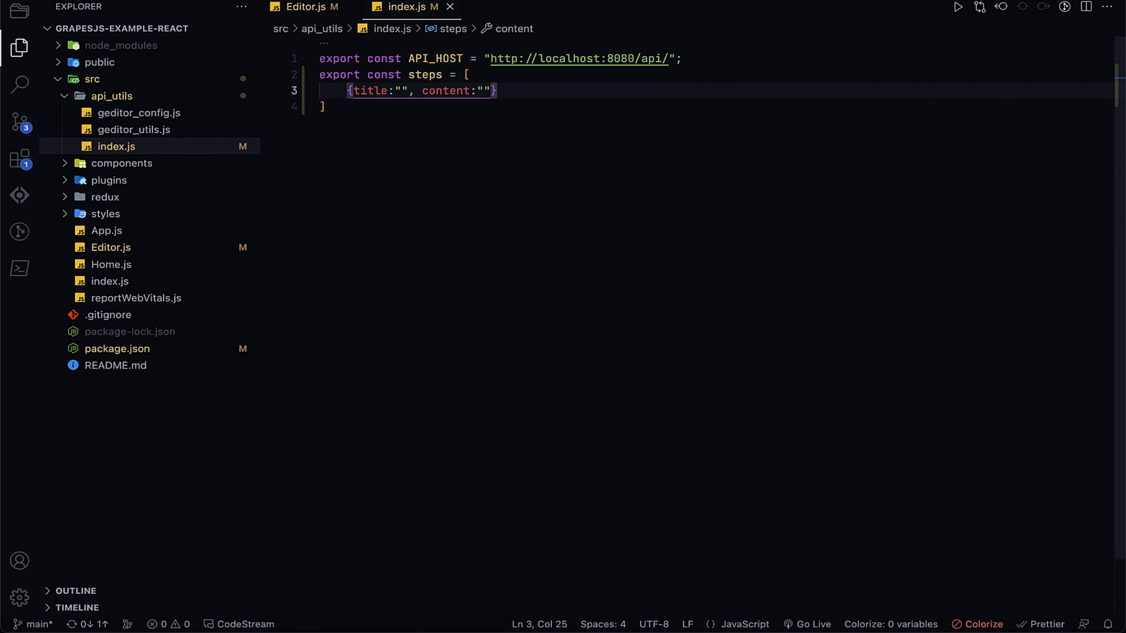
pyautogui.write(', target:""')
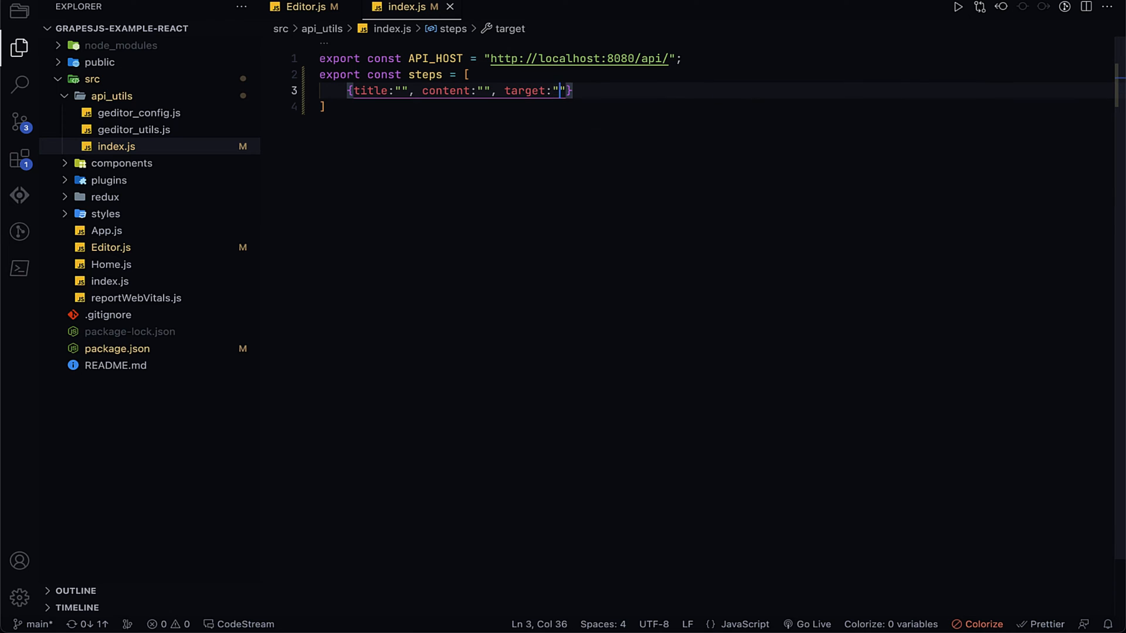
pyautogui.write(', plac')
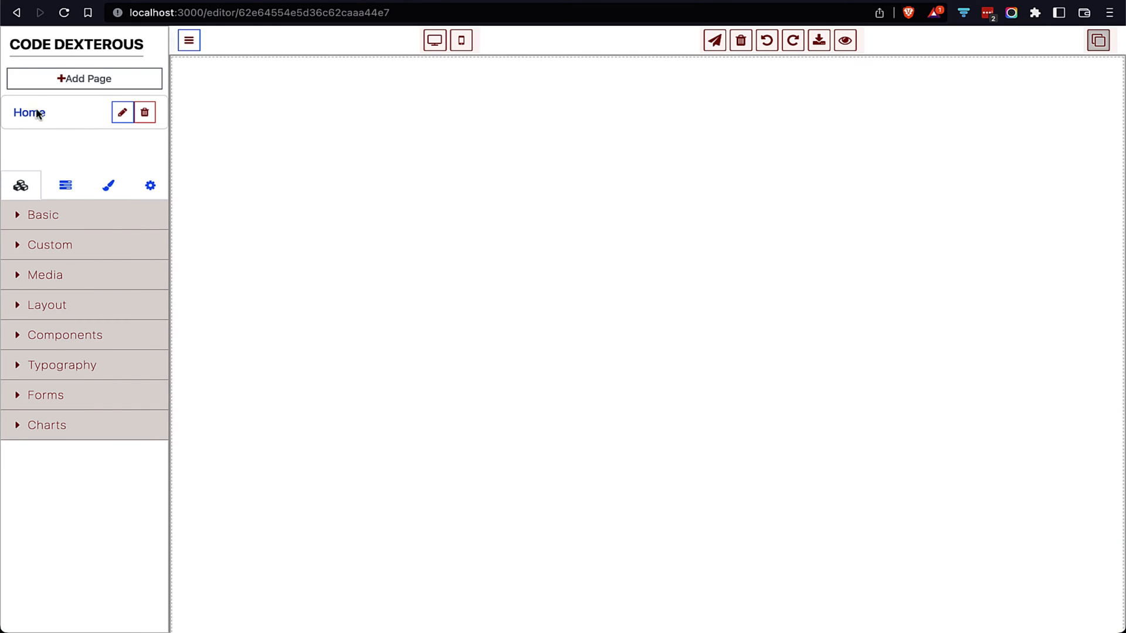
pyautogui.moveTo(45, 215)
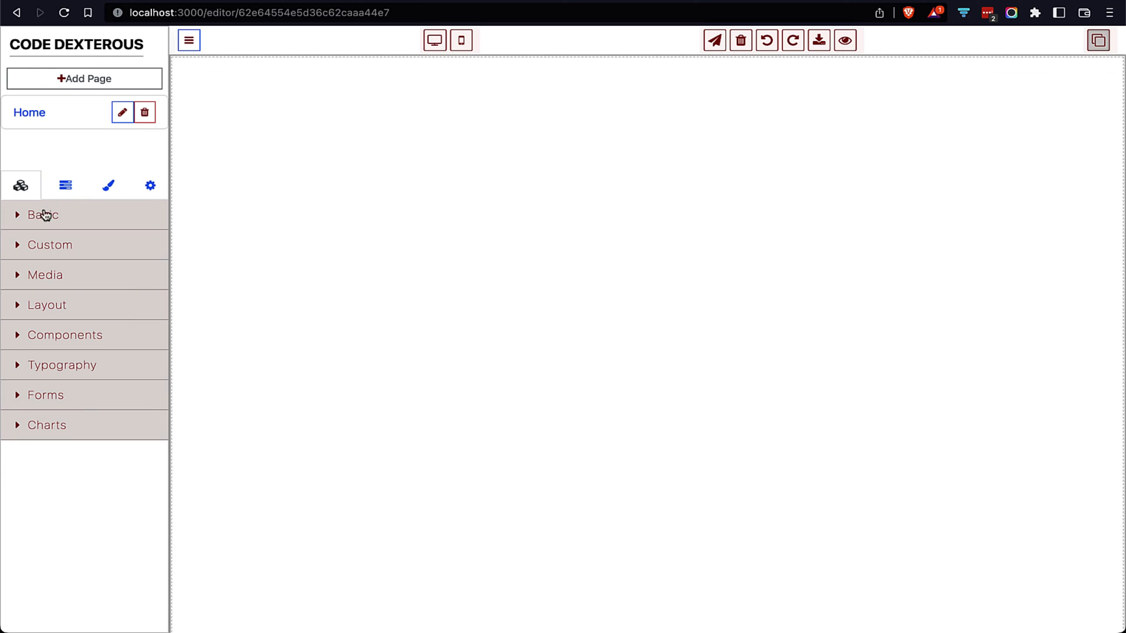
pyautogui.moveTo(411, 49)
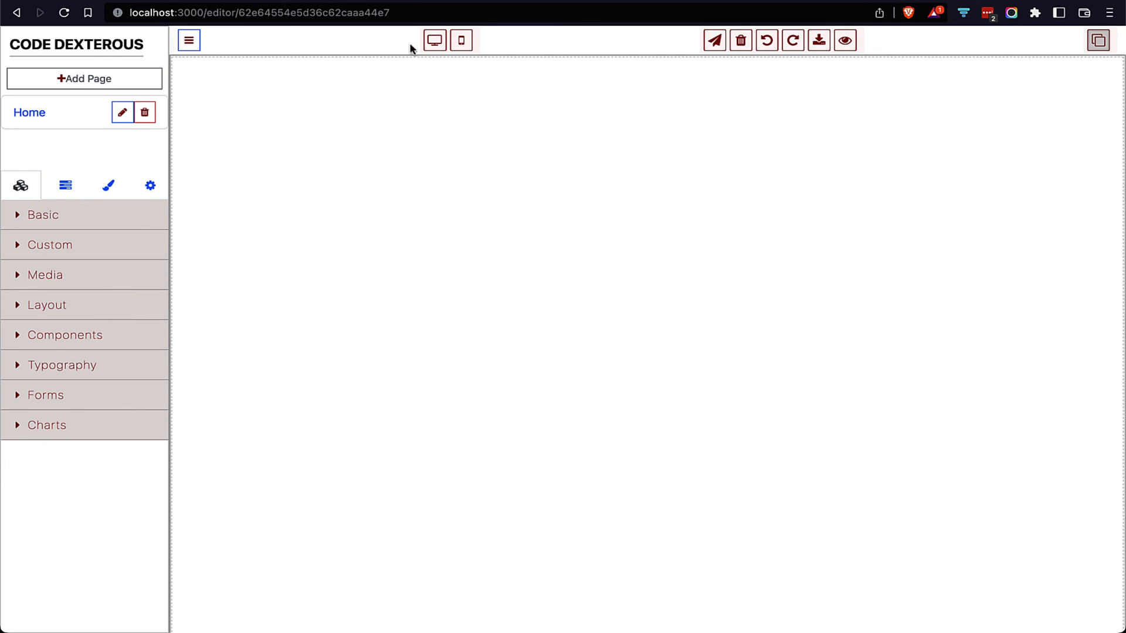
pyautogui.moveTo(896, 50)
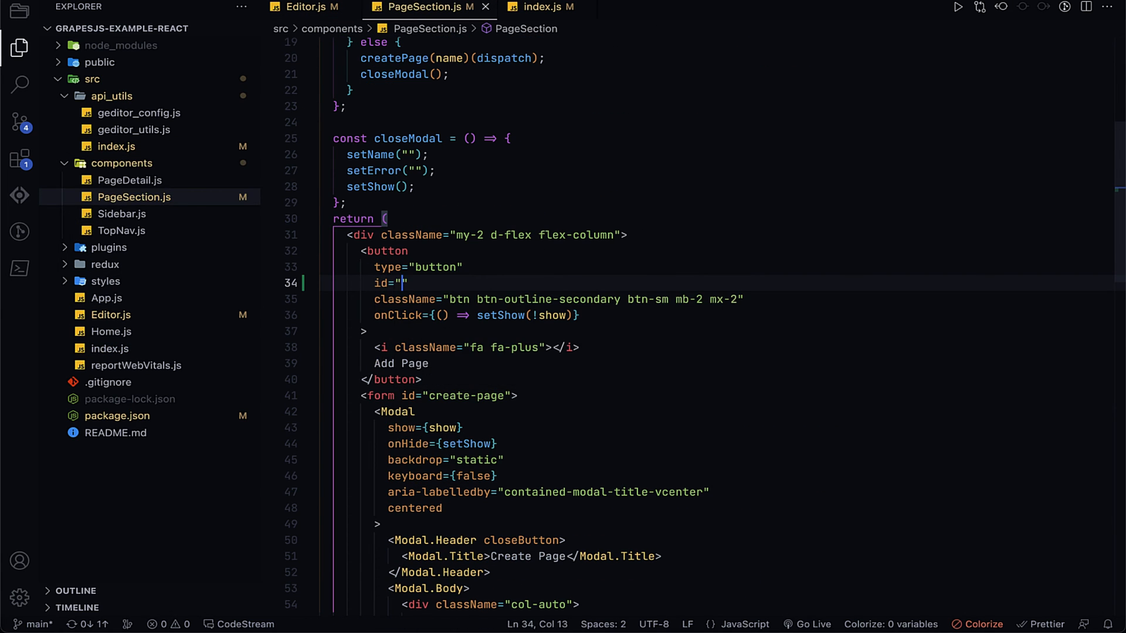
# Step: Give the Add Page button id create-page-btn and target #create-page-btn with top-end placement
pyautogui.write('create-page-btn')
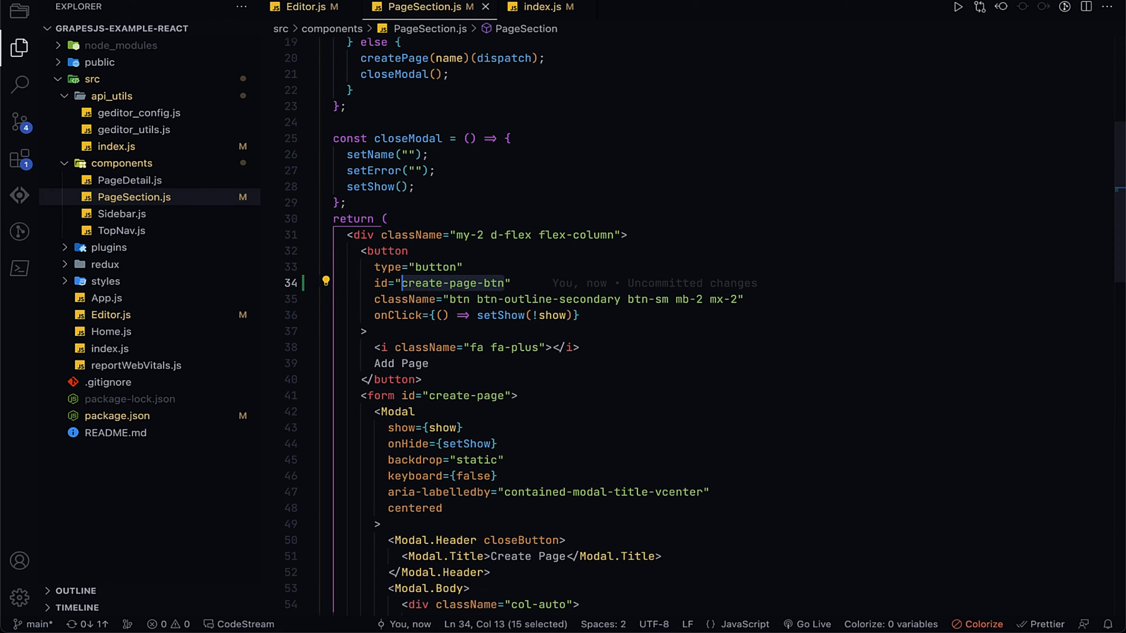
pyautogui.click(531, 6)
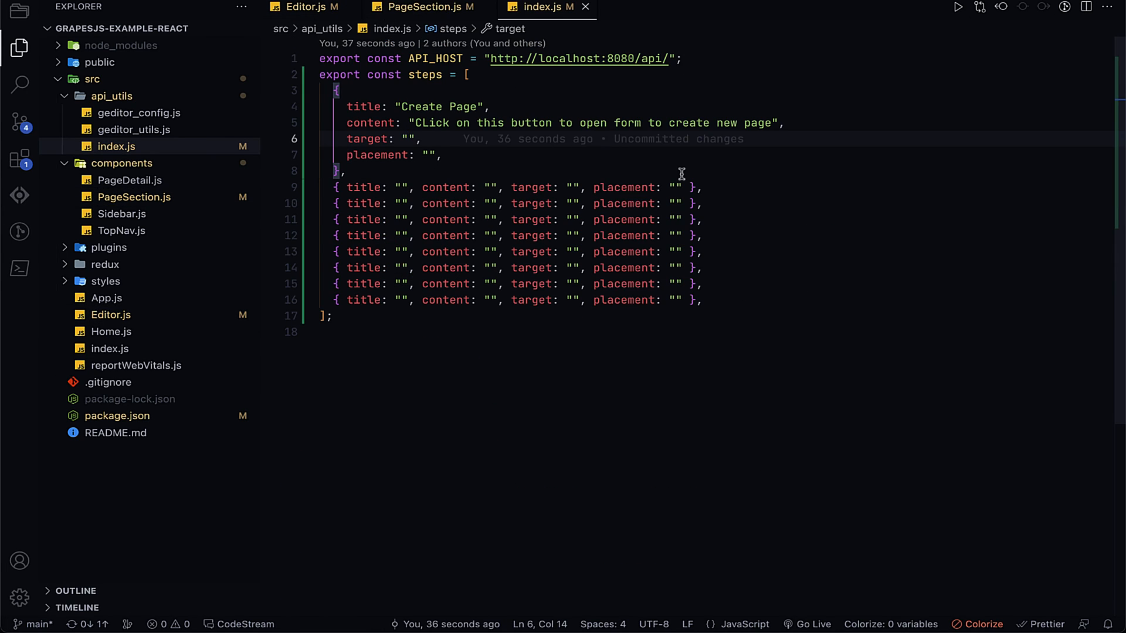
pyautogui.write('#create-page-btn')
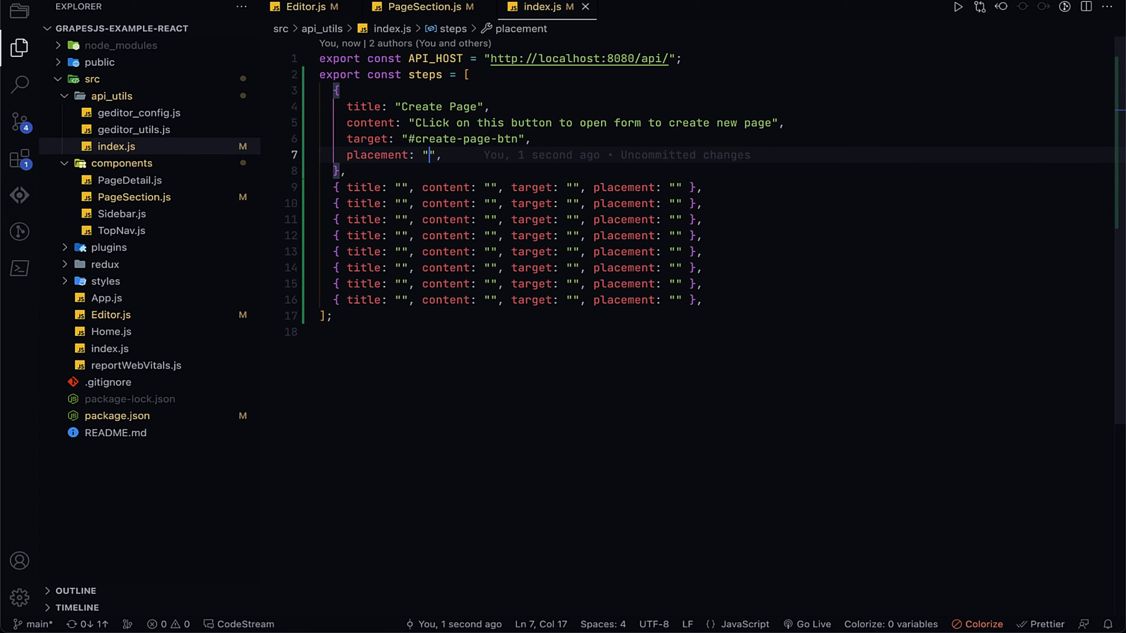
pyautogui.write('top-end')
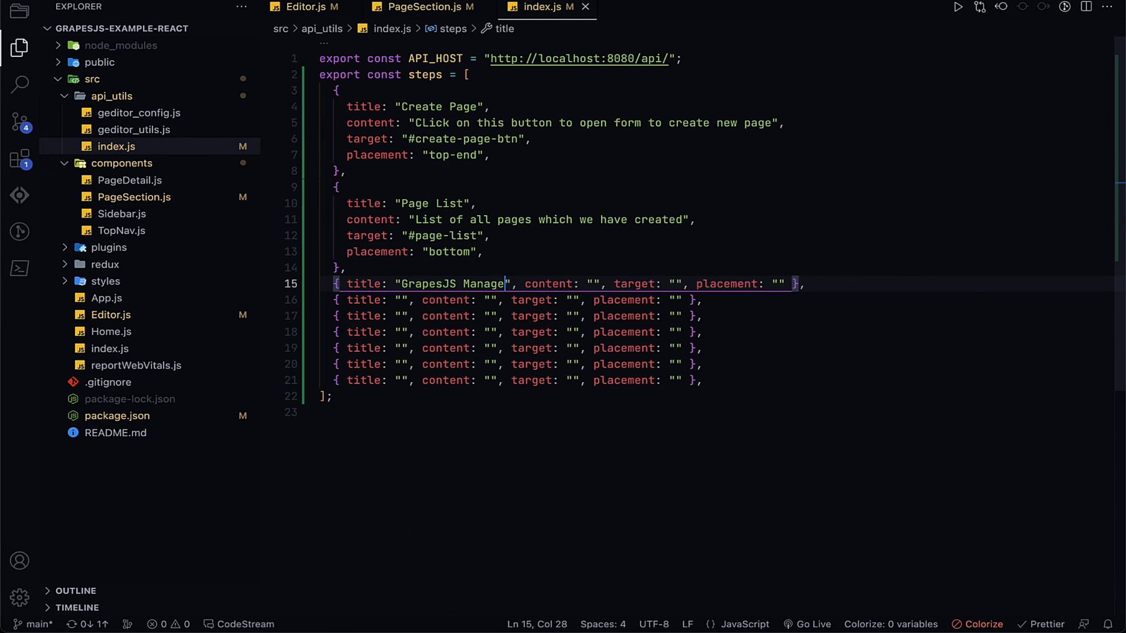
# Step: Write the GrapesJS Managers and Show/Hide descriptions and add id collapse to the toggle button
pyautogui.write('Different Config of Grapes JS like Block, Layer, Style and Trait Manager",')
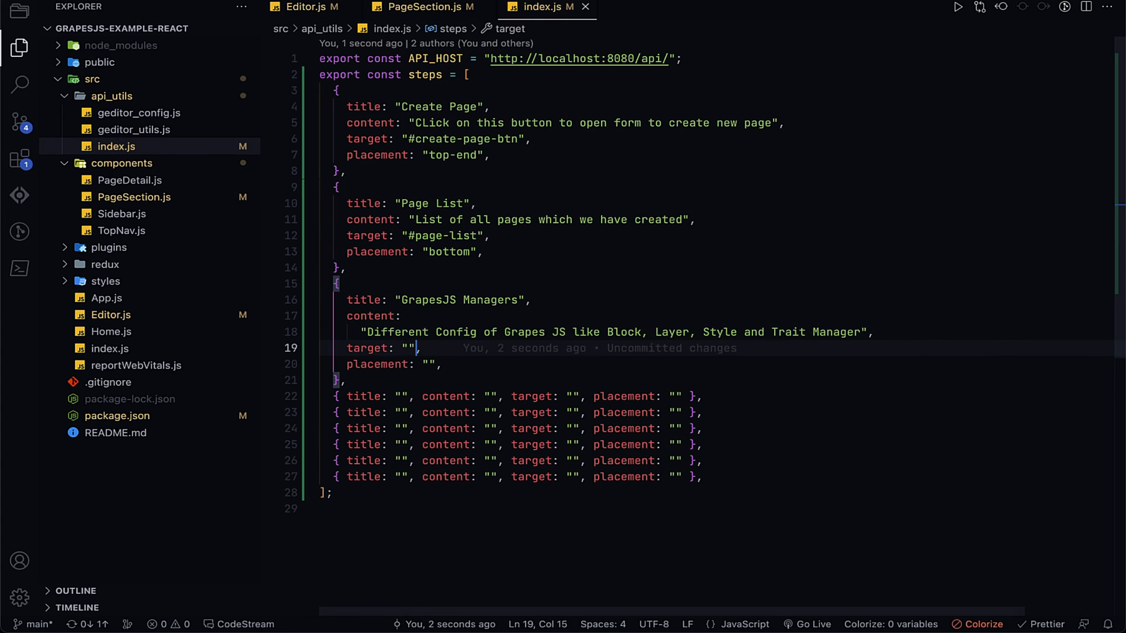
pyautogui.click(301, 6)
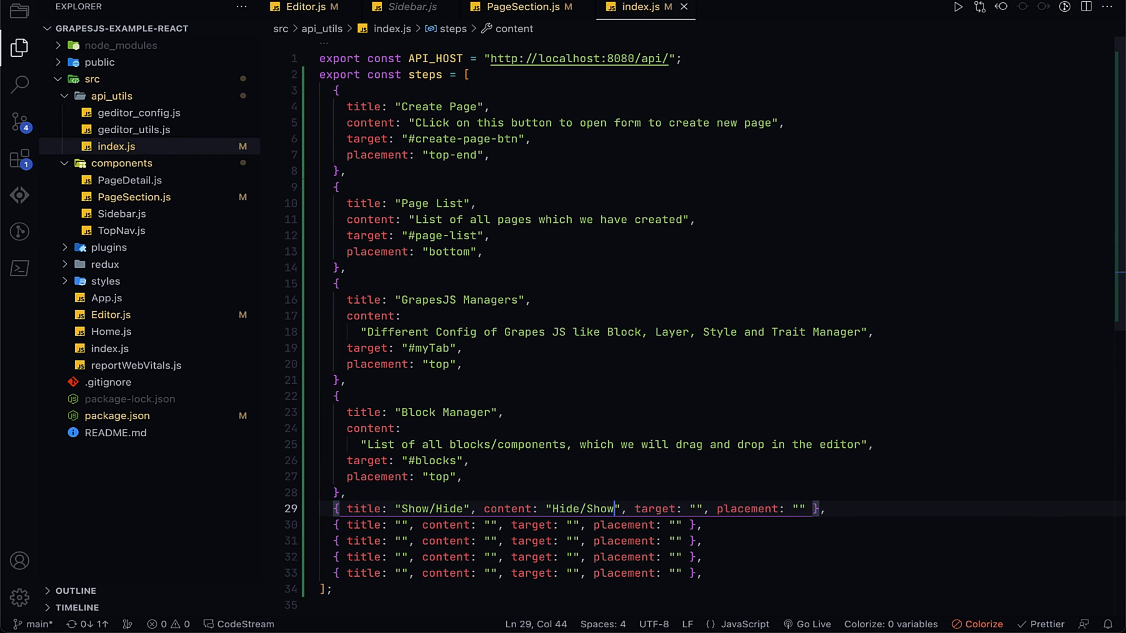
pyautogui.write('sidebar to make editor to fullscreen",')
pyautogui.click(671, 509)
pyautogui.write('#collapse')
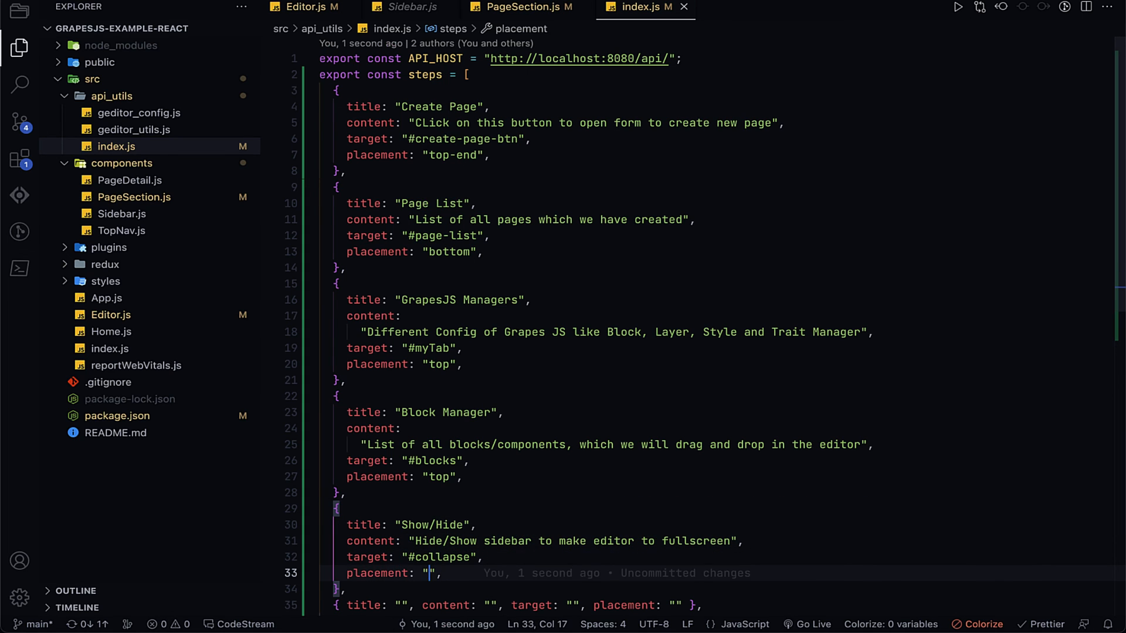
pyautogui.click(305, 7)
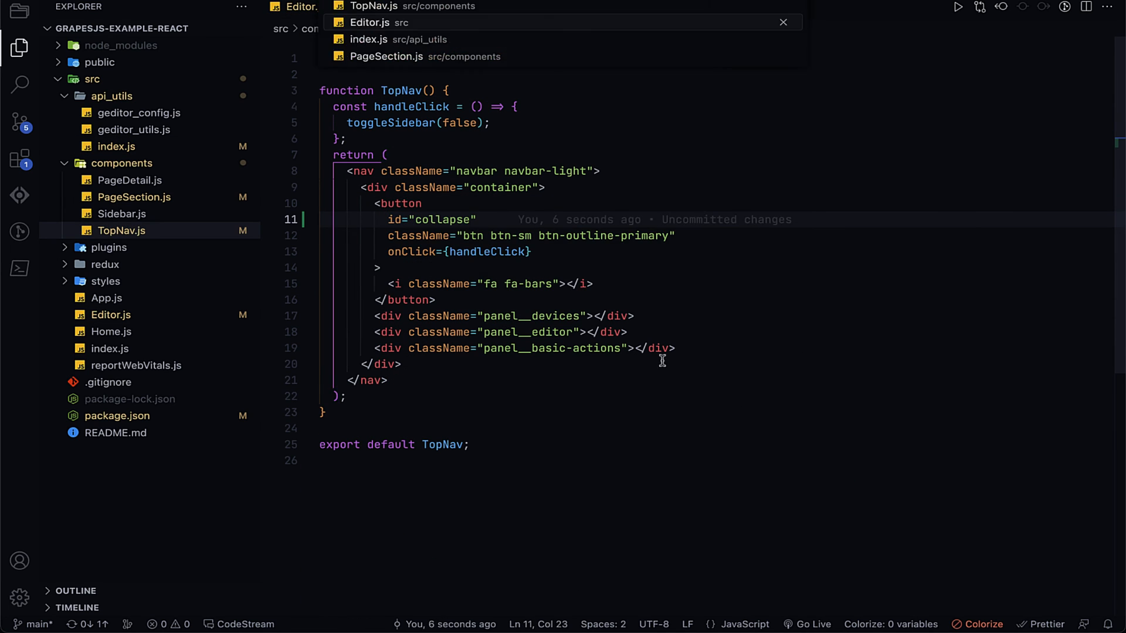
pyautogui.click(368, 40)
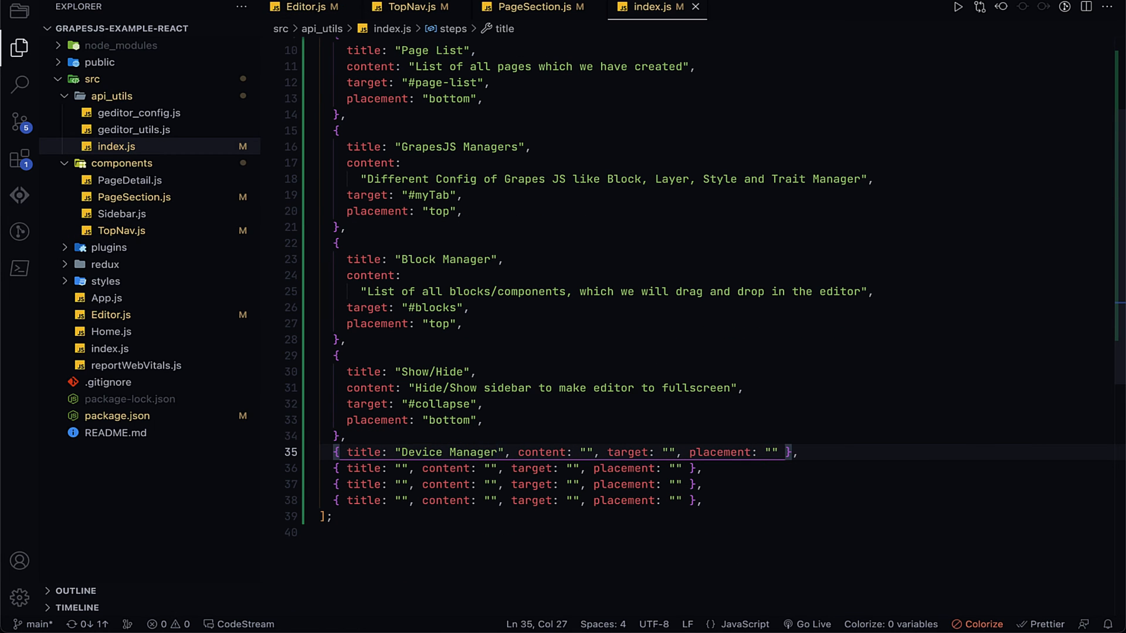
# Step: Describe the Device Manager step as checking designs across devices, targeting .panel__devices
pyautogui.write('WHich can be used t')
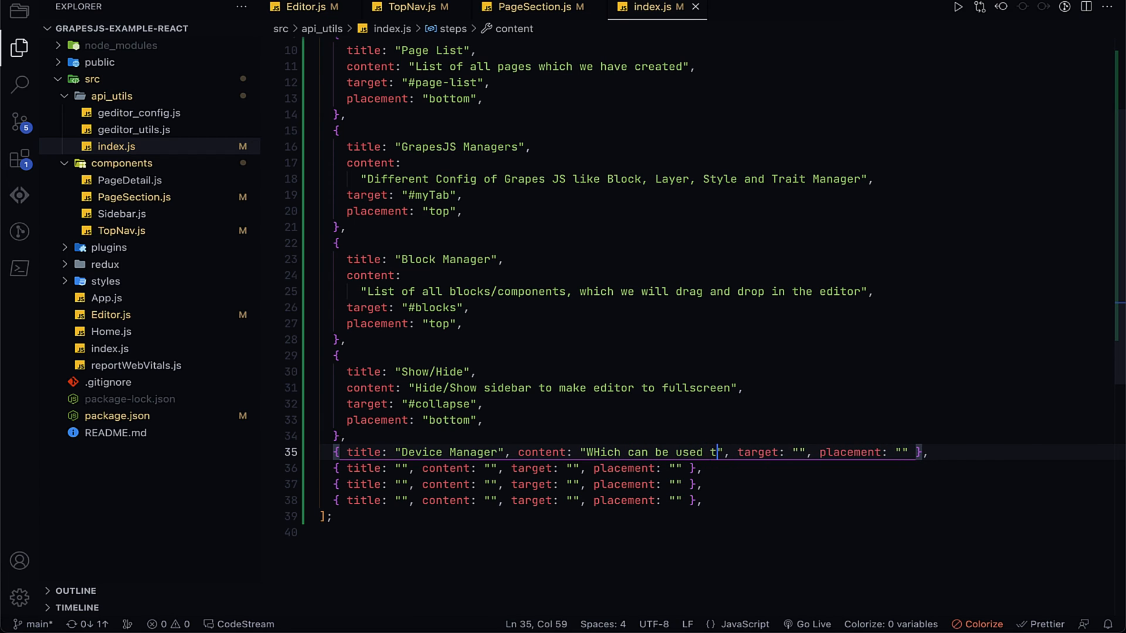
pyautogui.write('o check design in different devices",')
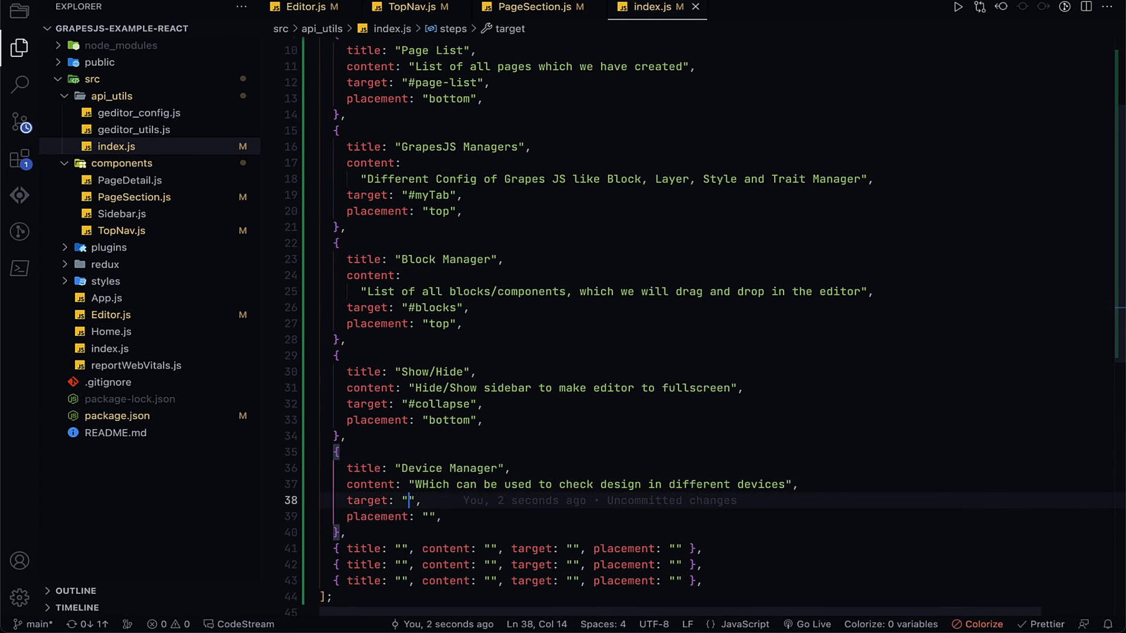
pyautogui.write('.panel__devices')
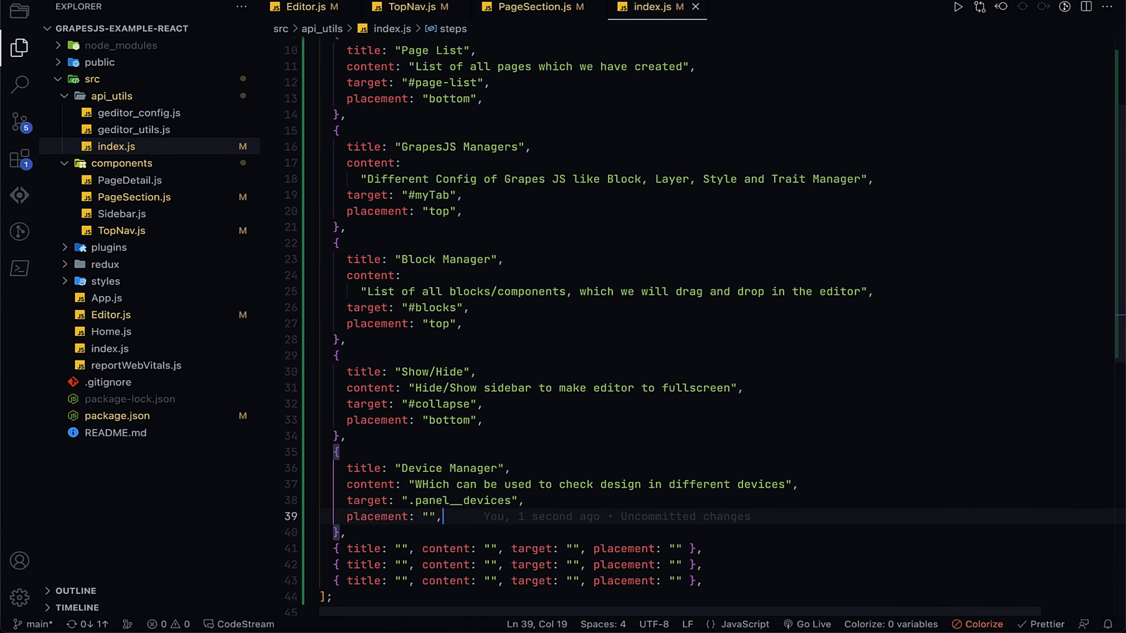
# Step: Write the Toggle Border, Other Tools and Grapes JS Editor step descriptions
pyautogui.write('Toggle Border')
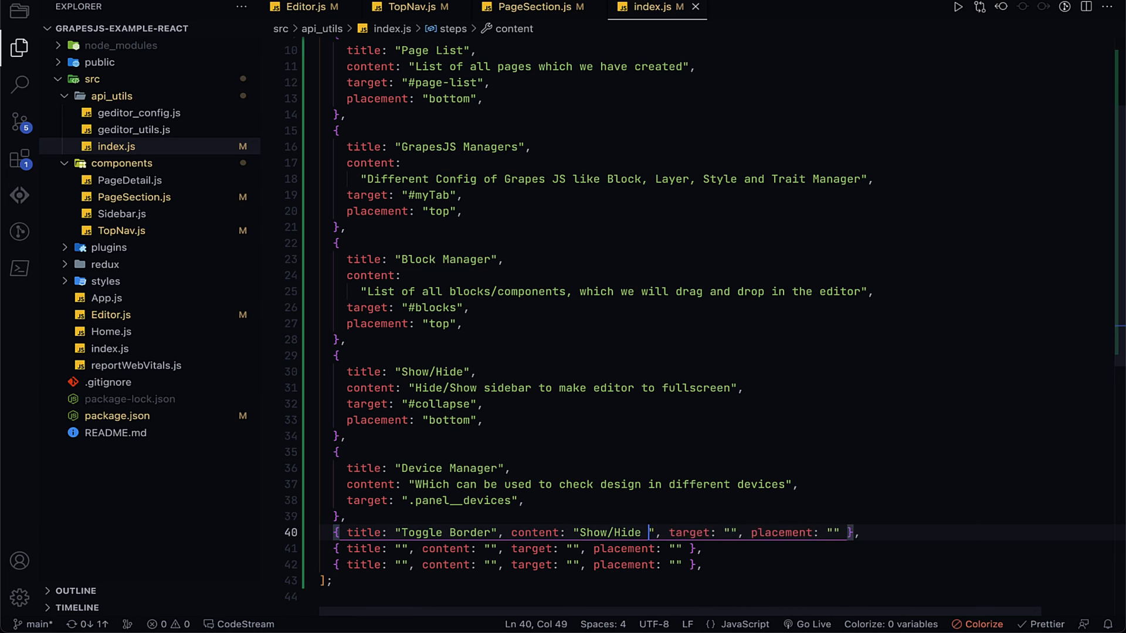
pyautogui.write('border of the components in the Editor"')
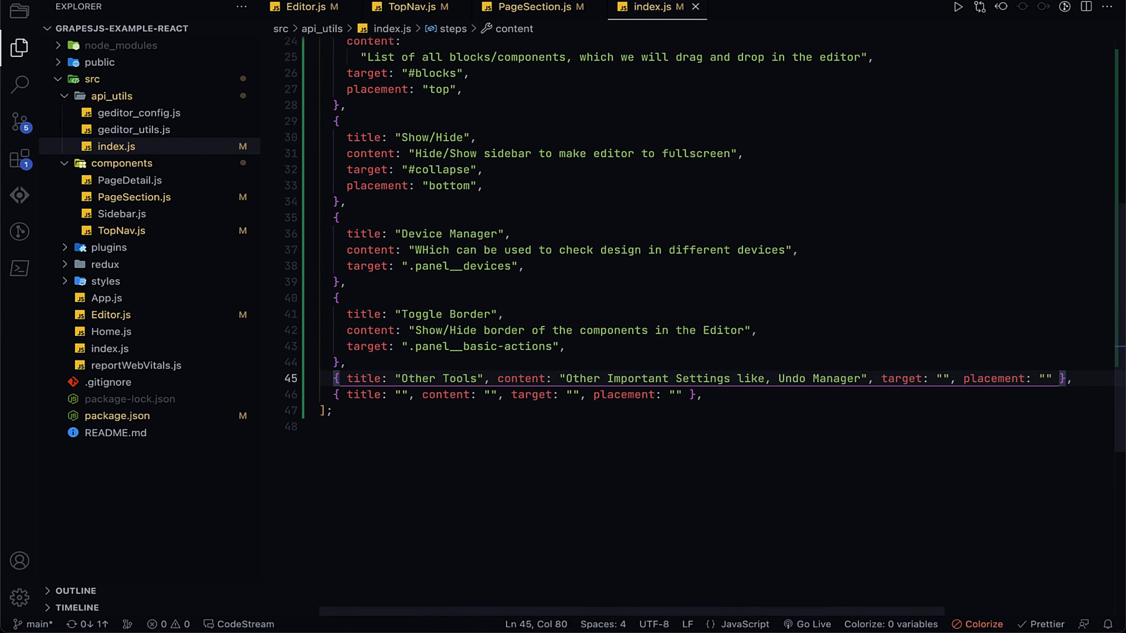
pyautogui.write(', Force to save content')
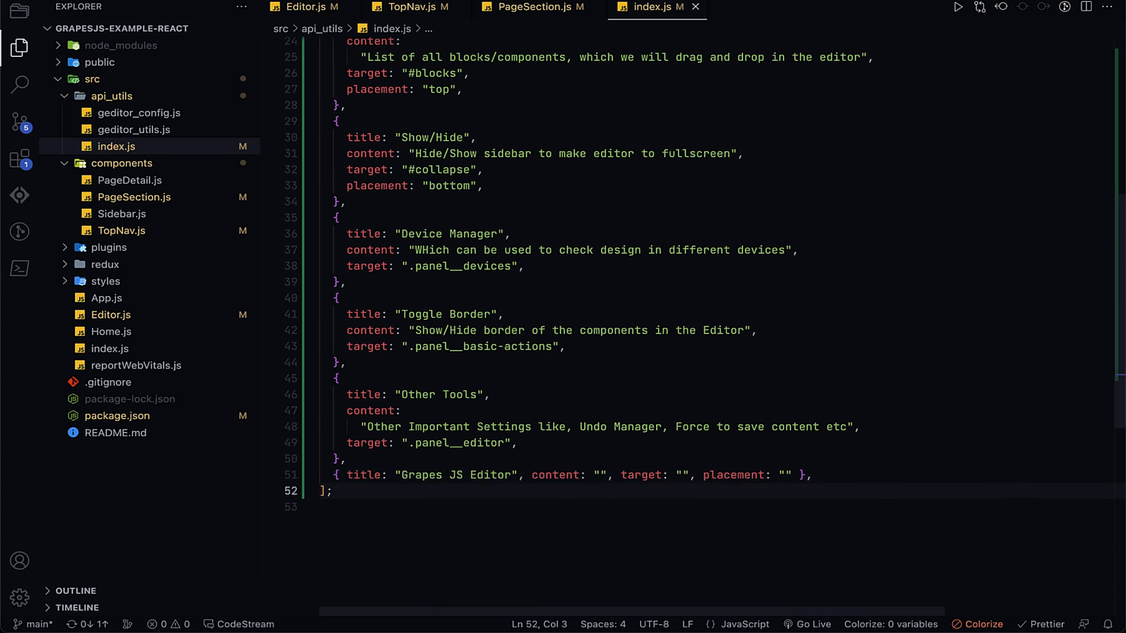
pyautogui.write('Our UI Editor, where we')
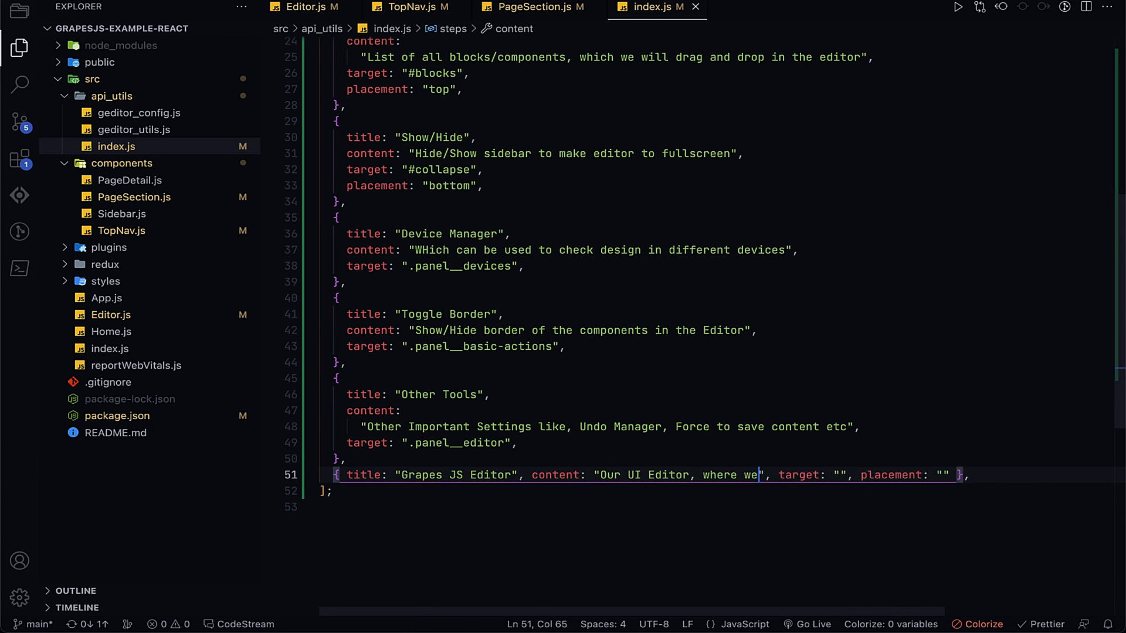
pyautogui.write('drag and drop blocks/components to des')
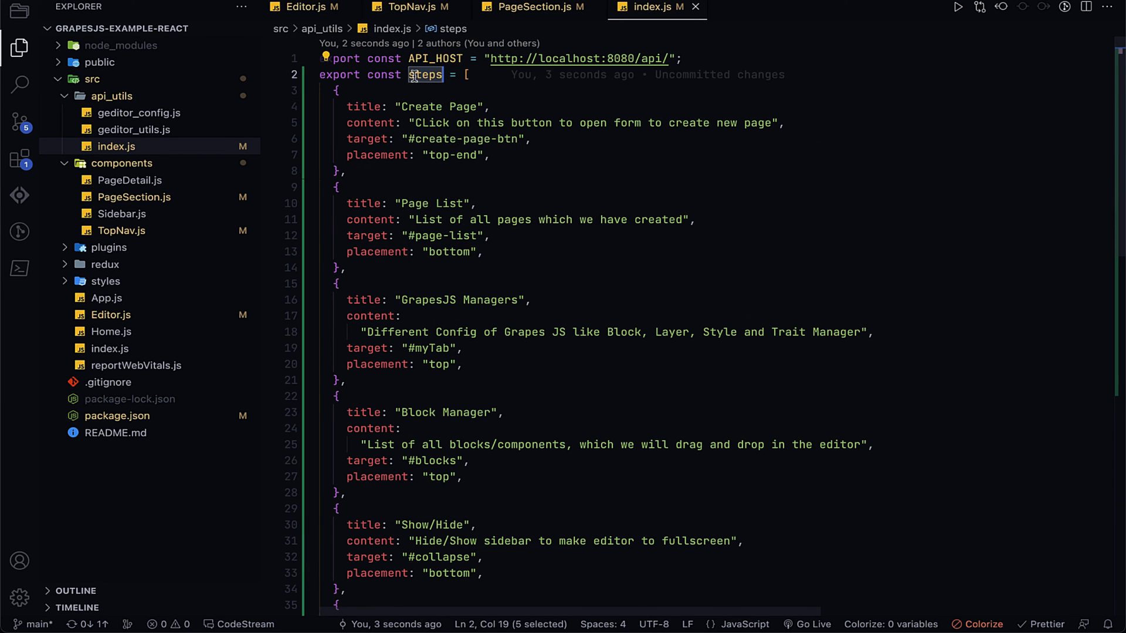
# Step: Switch to Chrome and click Next through the editor tour past Device Manager
pyautogui.click(306, 8)
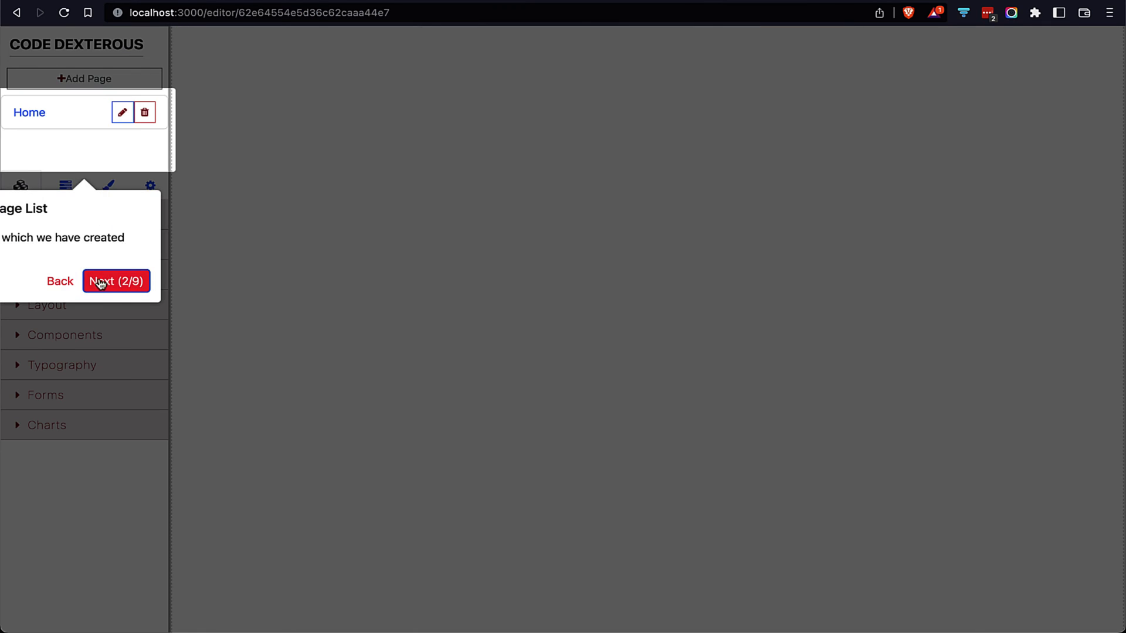
pyautogui.click(116, 281)
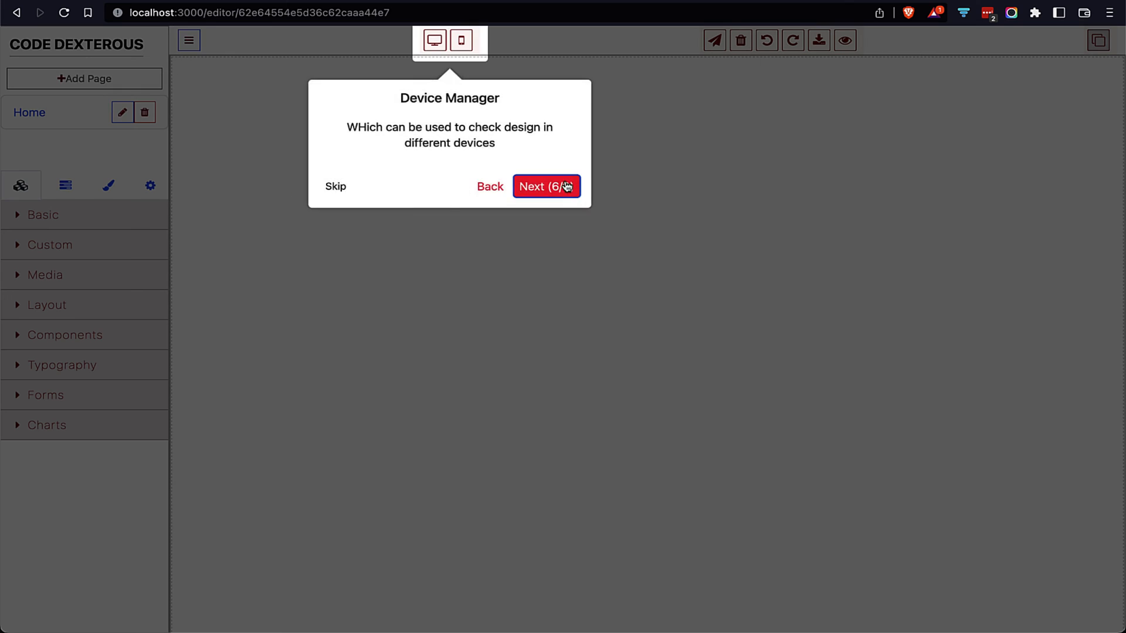
pyautogui.click(545, 186)
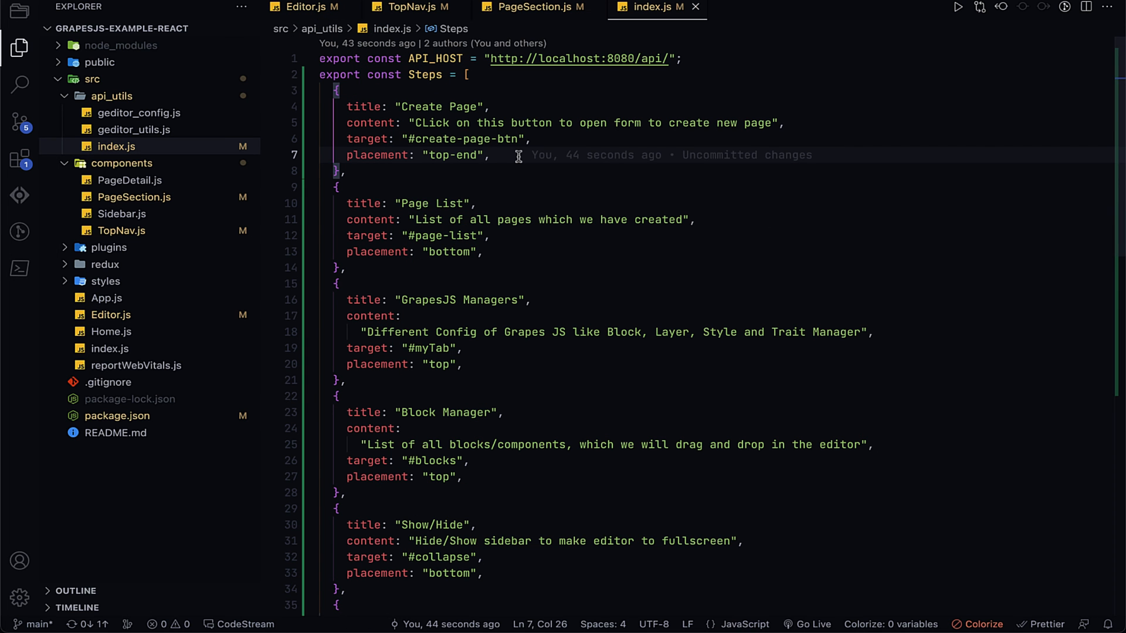
# Step: Capitalize the export so it reads export const Steps
pyautogui.write('s')
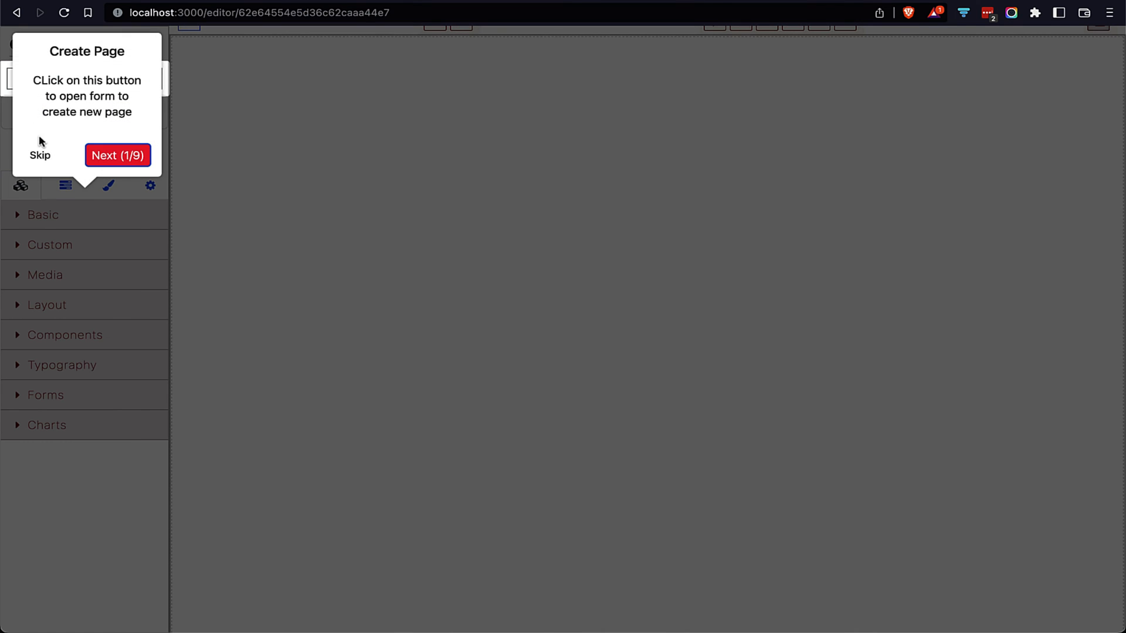
# Step: Give the Create Page step a styles width option, then advance the tour to GrapesJS Managers
pyautogui.click(117, 155)
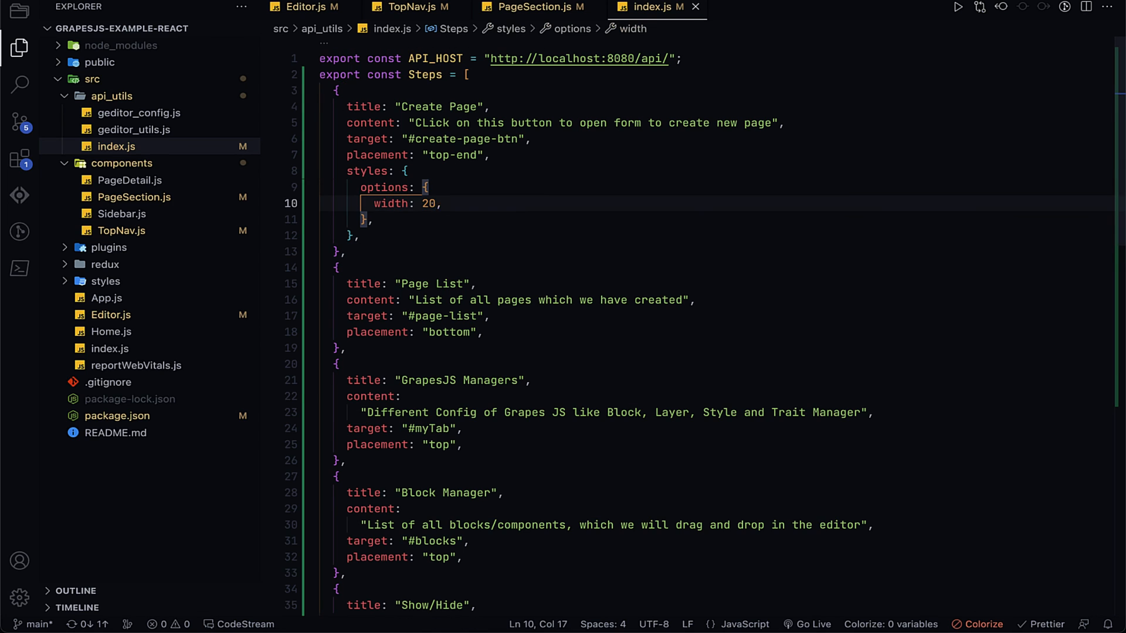
pyautogui.write('1')
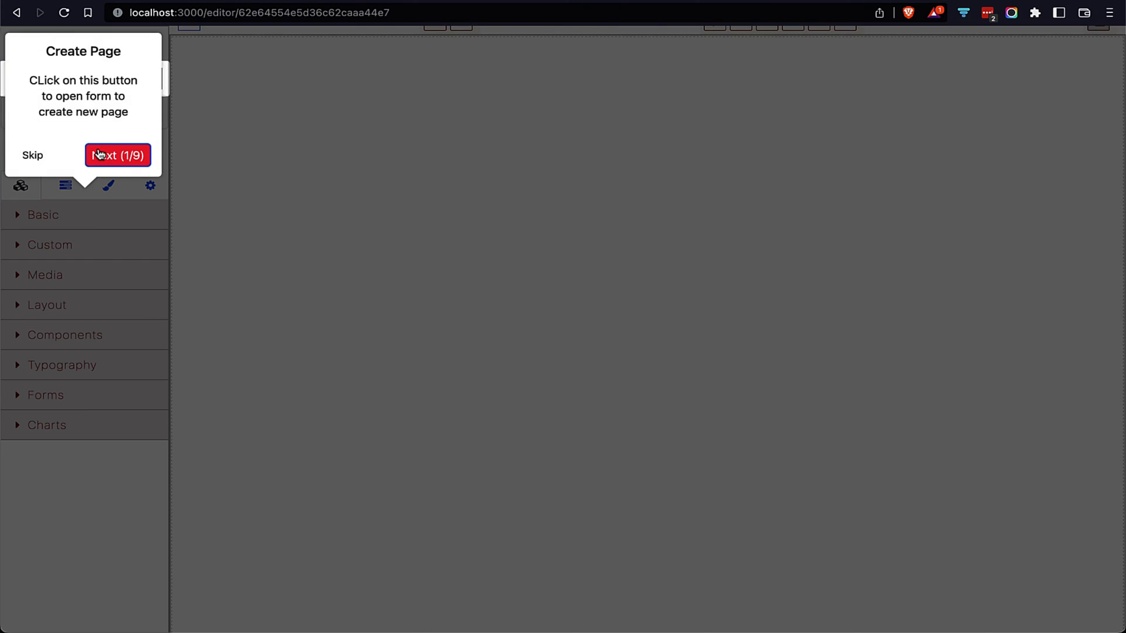
pyautogui.click(117, 155)
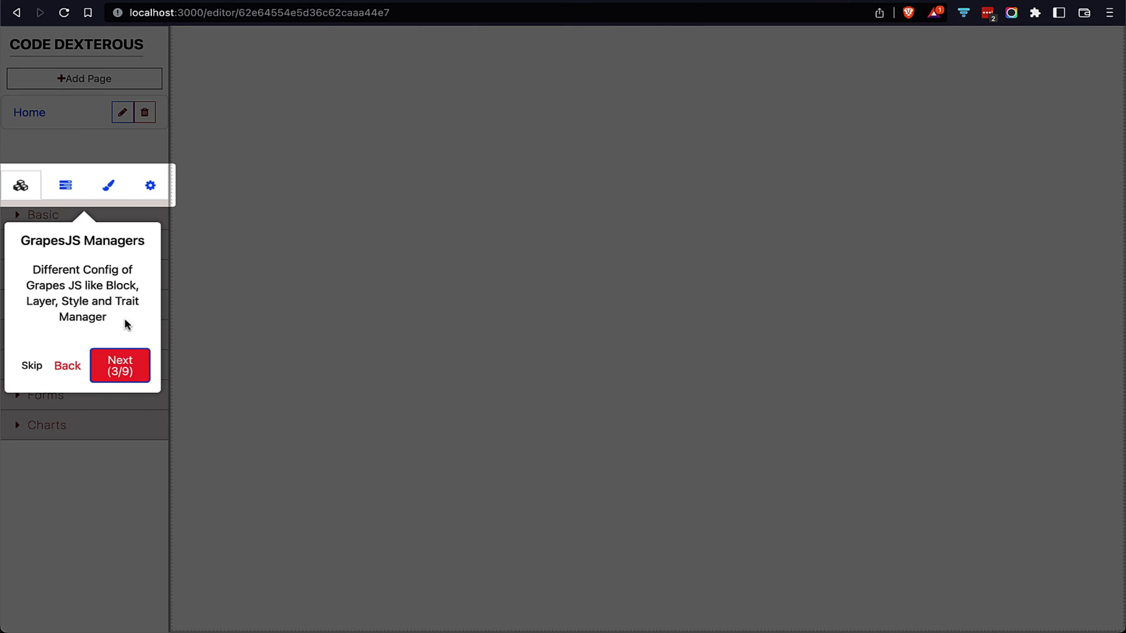